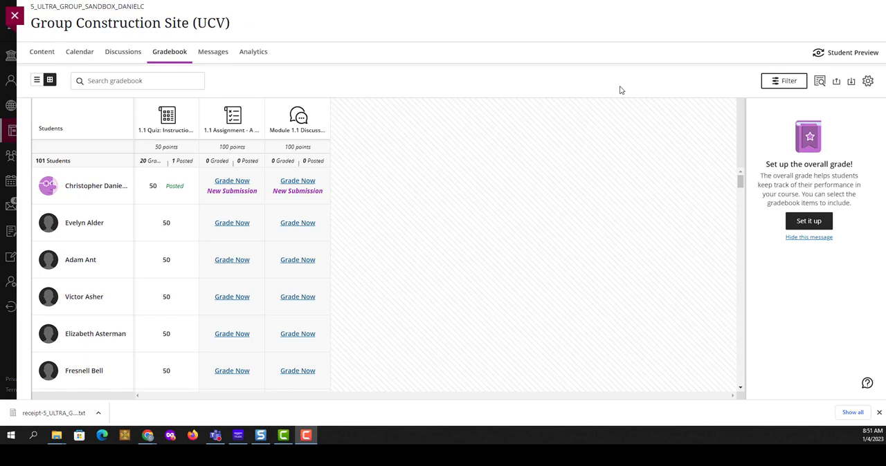
{"action": "mouse_move", "coordinate": [651, 116]}
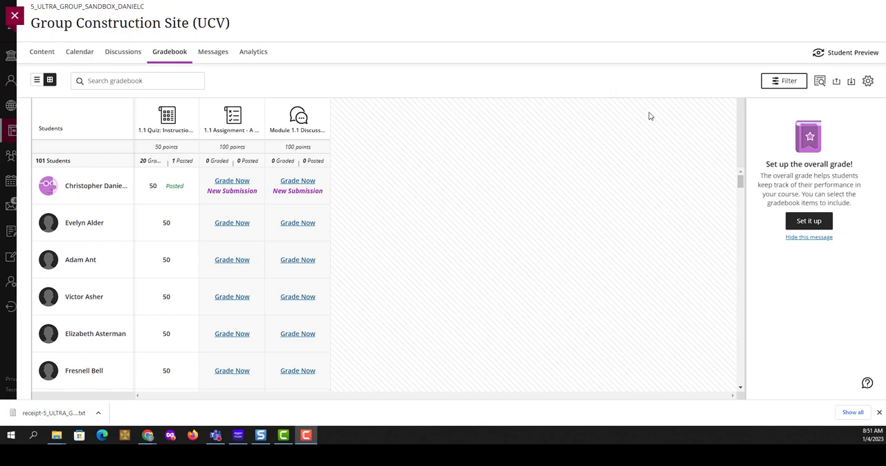
{"action": "mouse_move", "coordinate": [166, 130]}
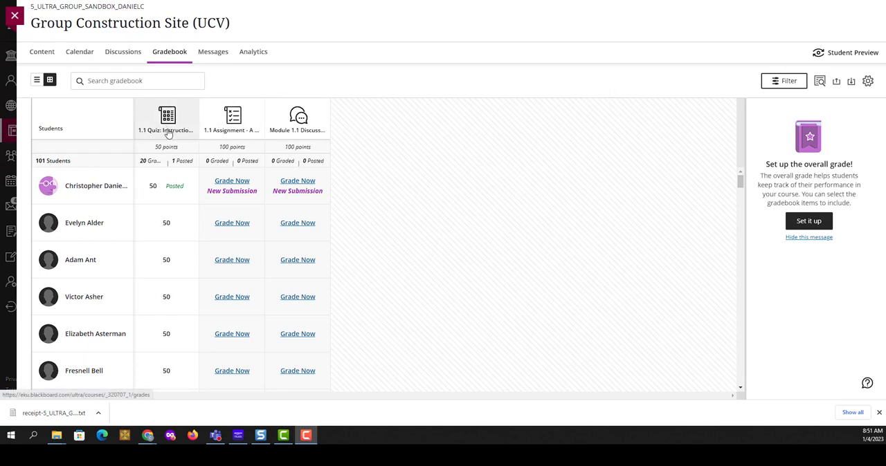
{"action": "mouse_move", "coordinate": [167, 130]}
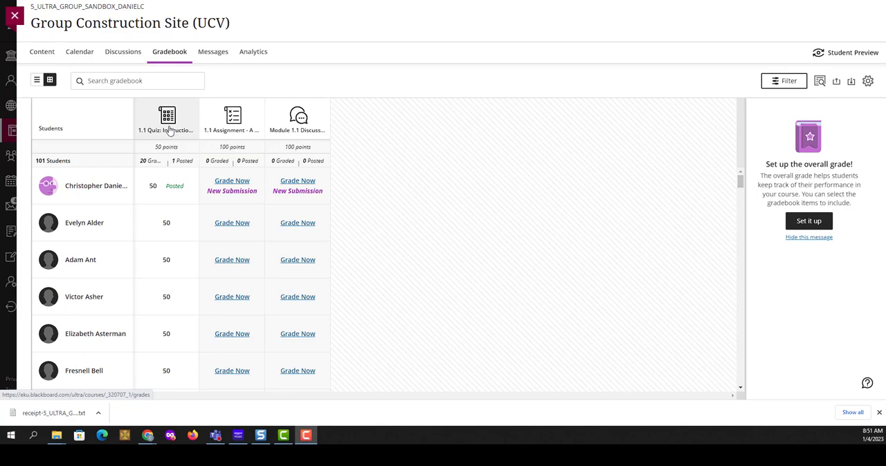
{"action": "mouse_move", "coordinate": [177, 199]}
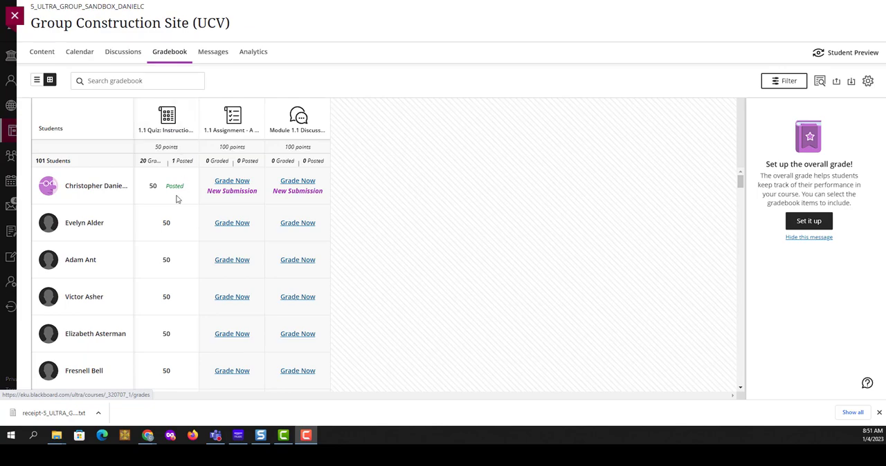
{"action": "mouse_move", "coordinate": [152, 195]}
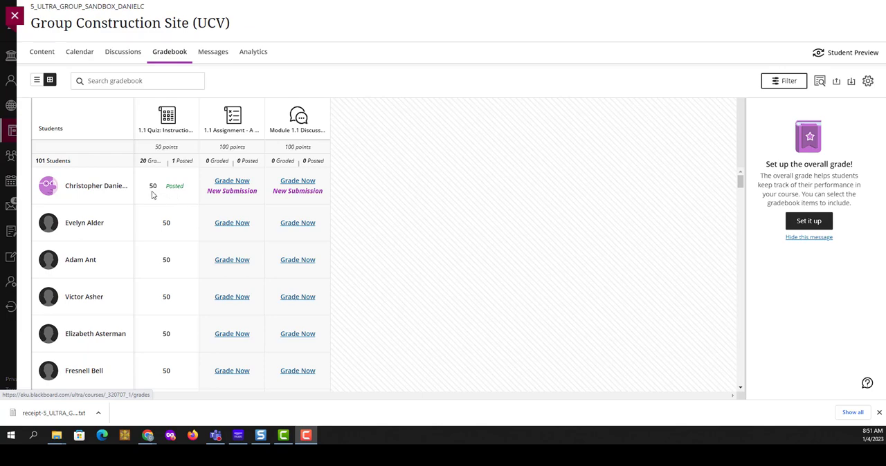
{"action": "mouse_move", "coordinate": [178, 197]}
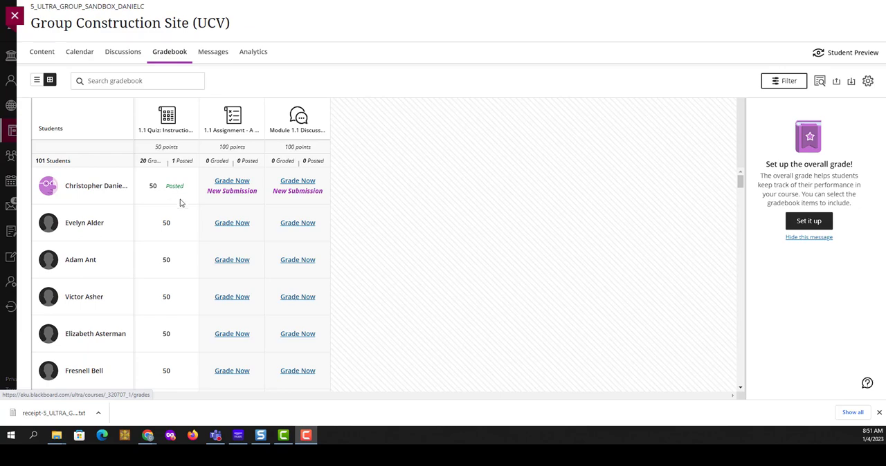
{"action": "mouse_move", "coordinate": [96, 186]}
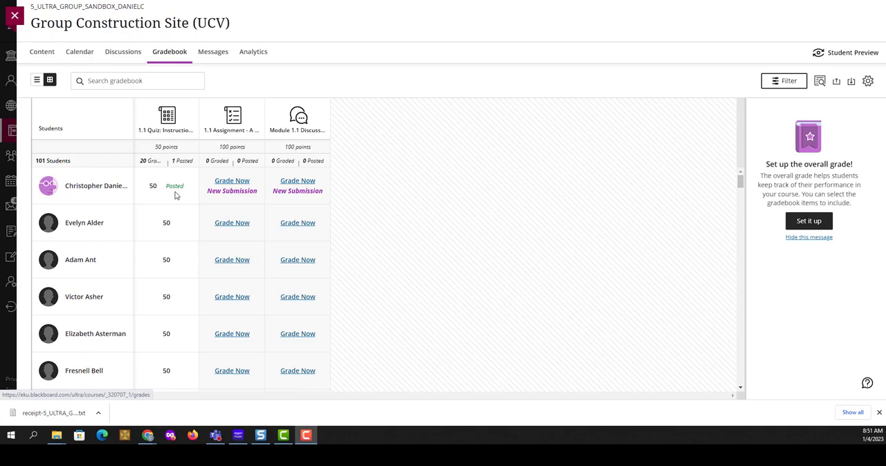
Step: Bring up the View/Post options on the first student's 1.1 Quiz grade cell
{"action": "left_click", "coordinate": [153, 185]}
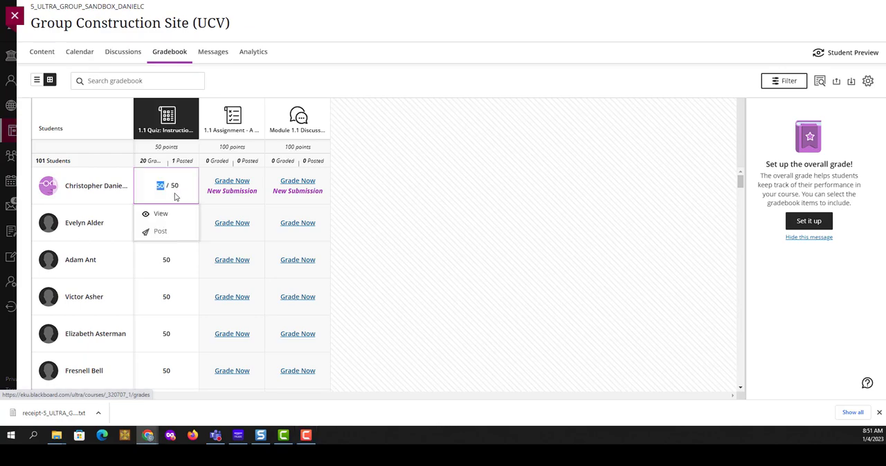
{"action": "mouse_move", "coordinate": [160, 213]}
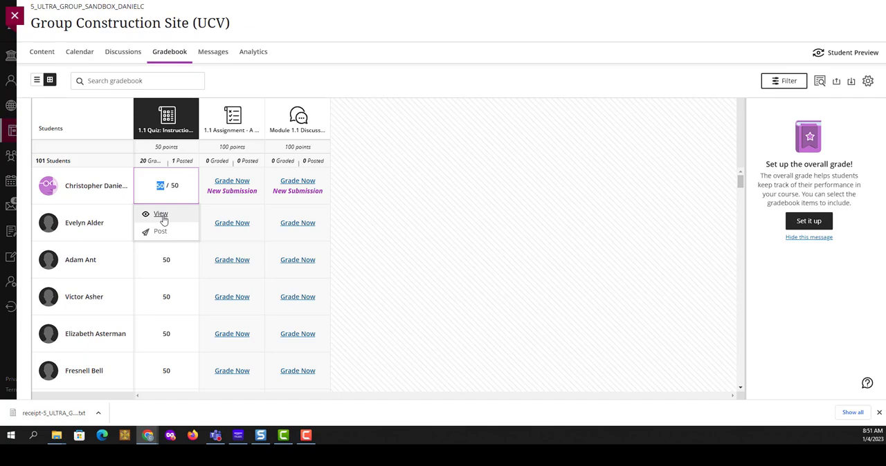
{"action": "left_click", "coordinate": [161, 213]}
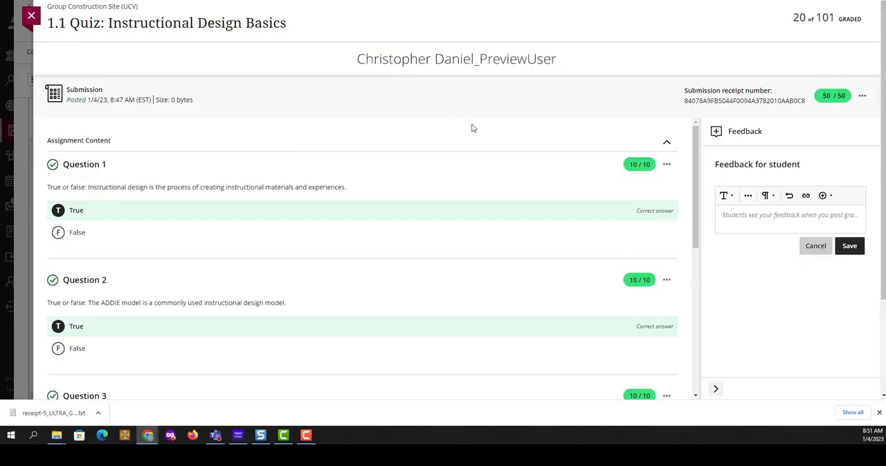
{"action": "mouse_move", "coordinate": [76, 125]}
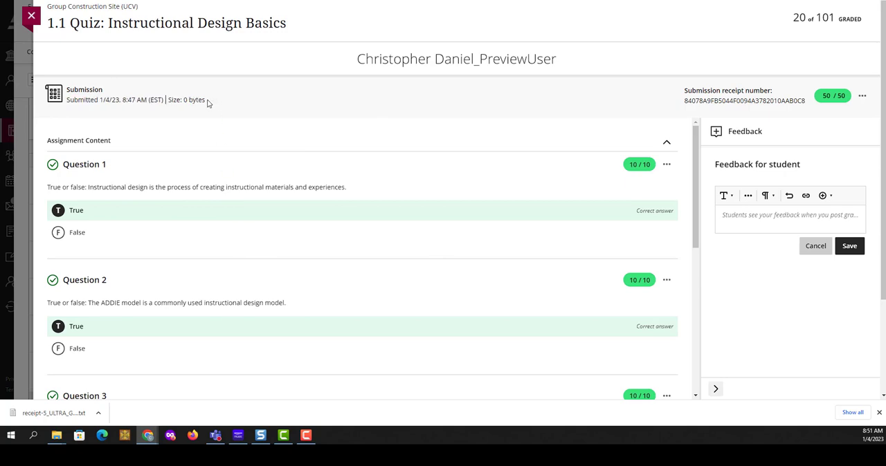
{"action": "mouse_move", "coordinate": [196, 111]}
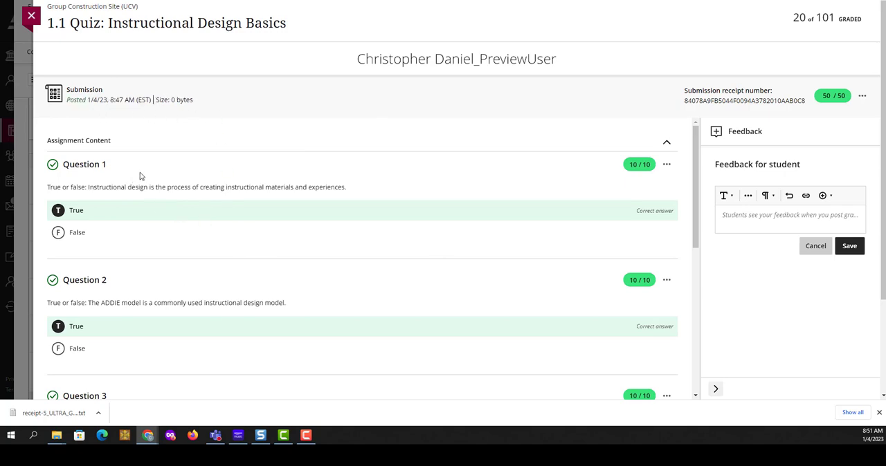
{"action": "mouse_move", "coordinate": [115, 209]}
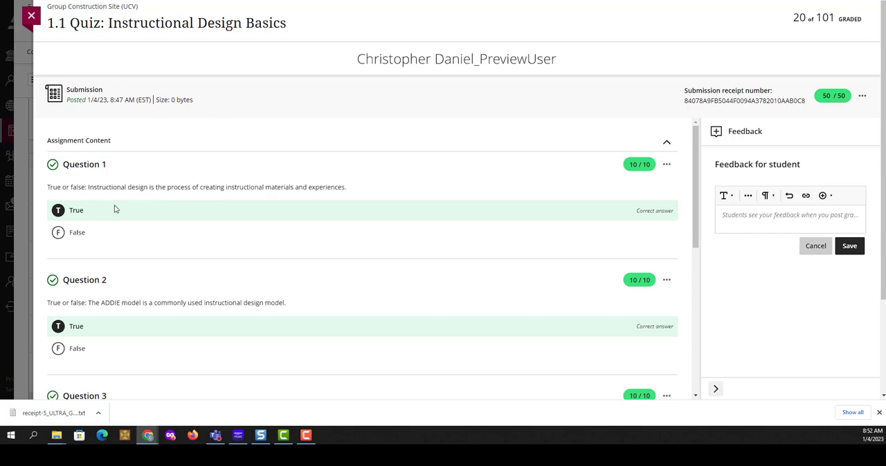
{"action": "mouse_move", "coordinate": [346, 205]}
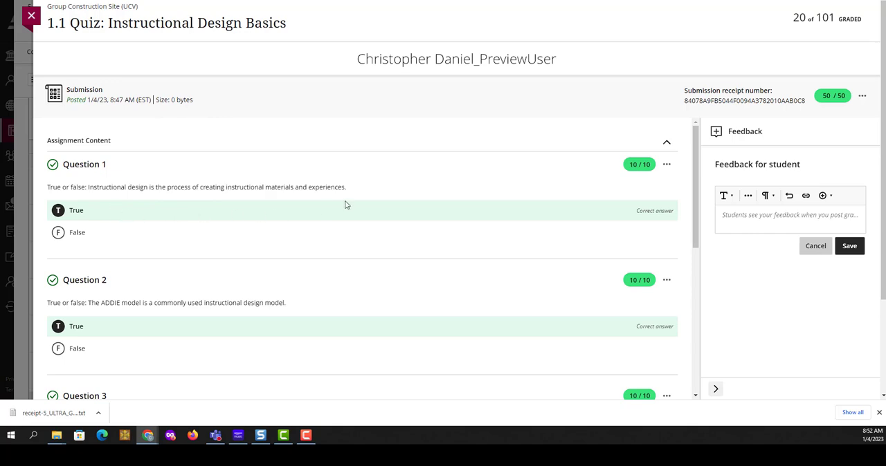
{"action": "left_click", "coordinate": [789, 216]}
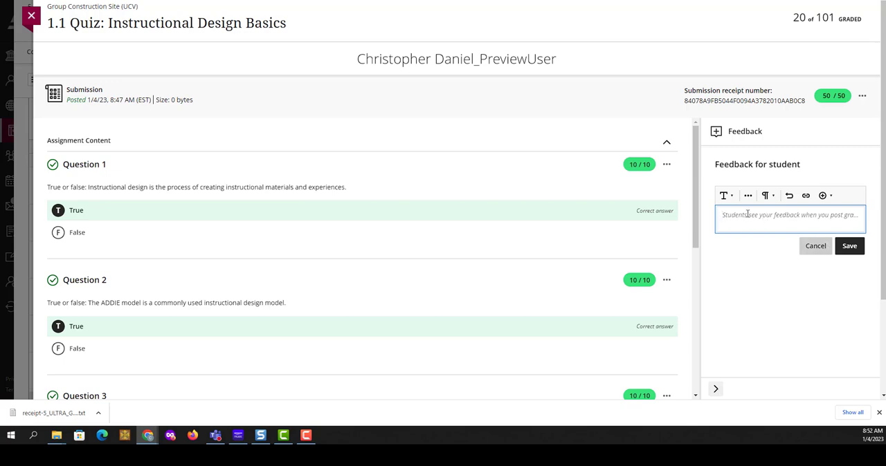
{"action": "mouse_move", "coordinate": [266, 152]}
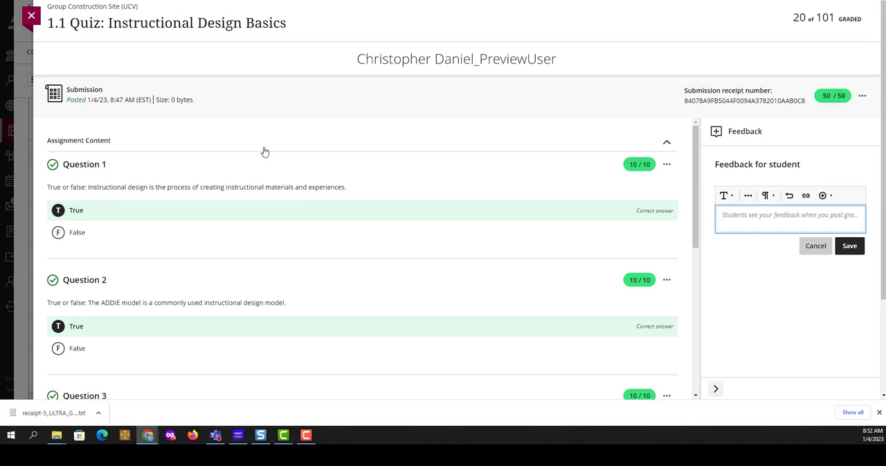
{"action": "left_click", "coordinate": [31, 15]}
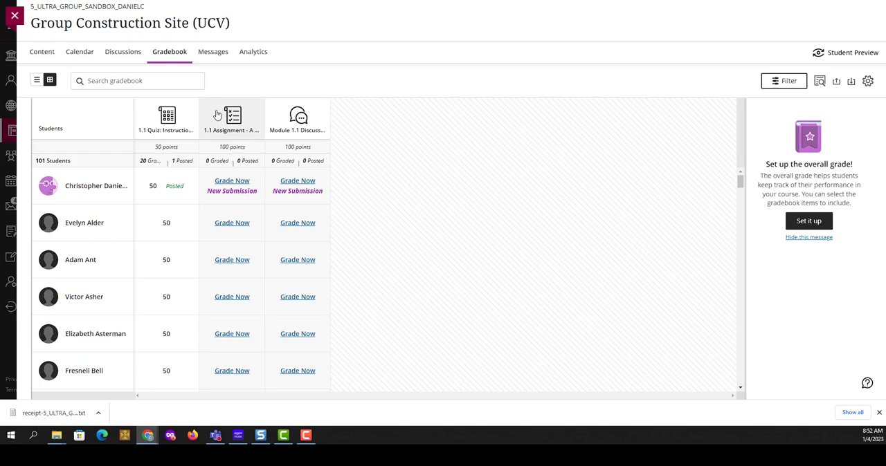
{"action": "mouse_move", "coordinate": [285, 194]}
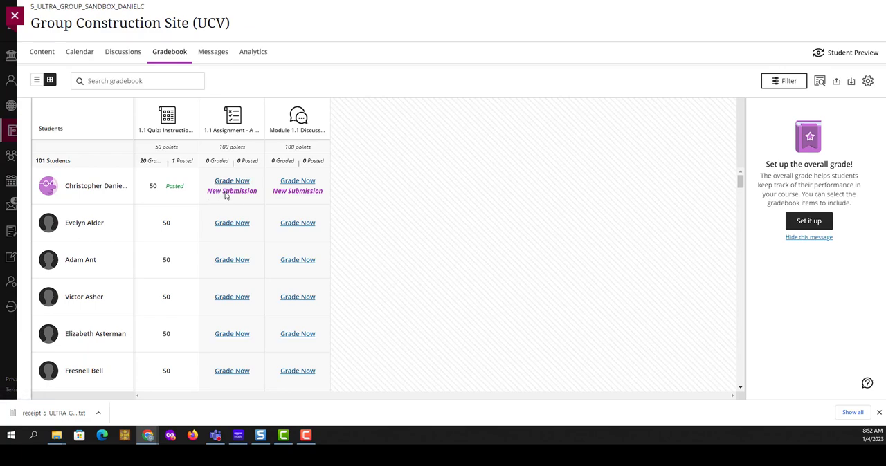
{"action": "mouse_move", "coordinate": [258, 191]}
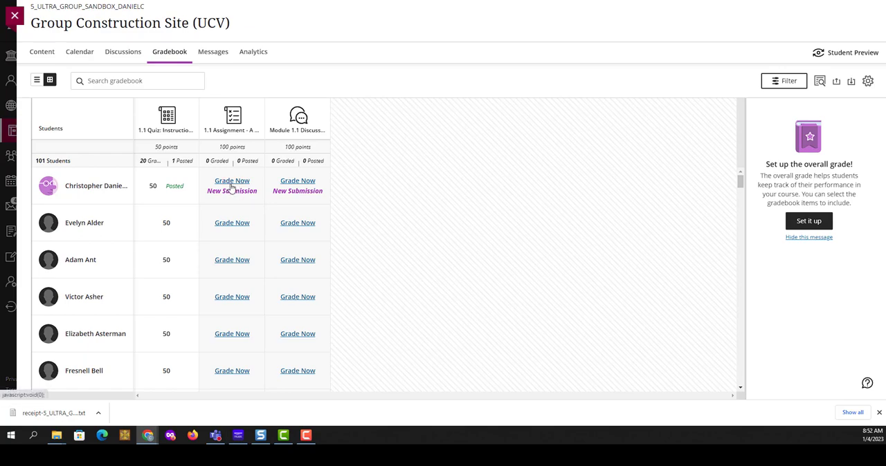
Step: View the first student's Lesson Plan submission from its 1.1 Assignment grade cell
{"action": "left_click", "coordinate": [233, 185]}
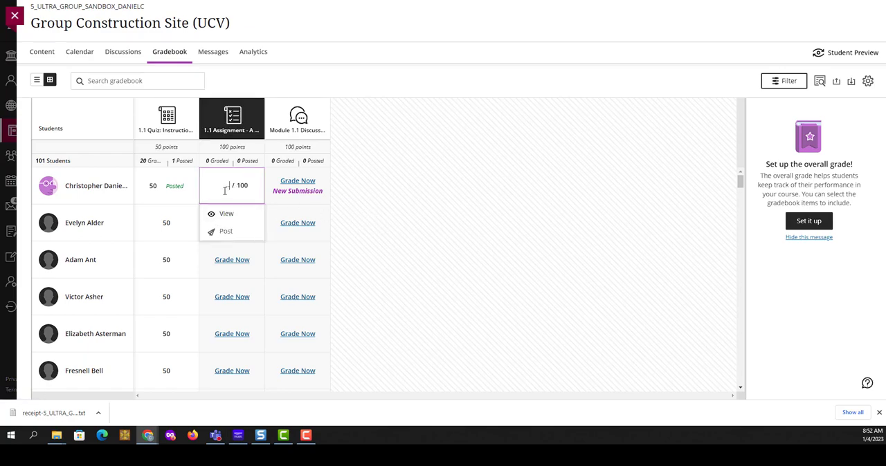
{"action": "mouse_move", "coordinate": [227, 213]}
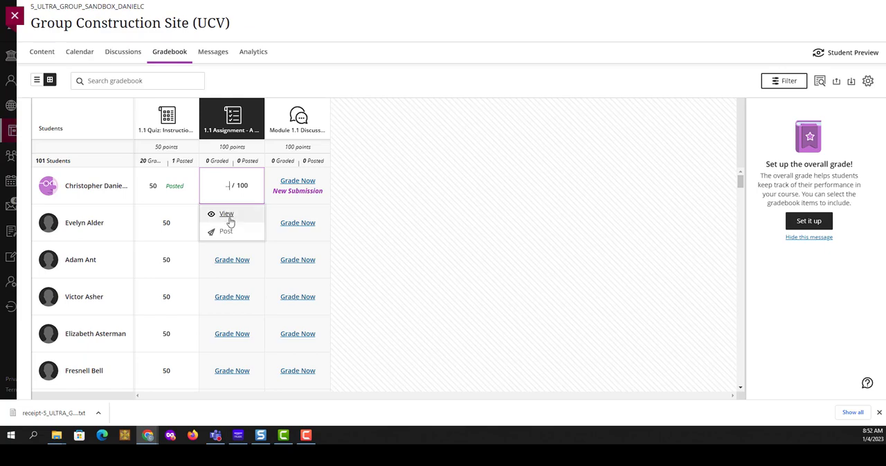
{"action": "left_click", "coordinate": [227, 213]}
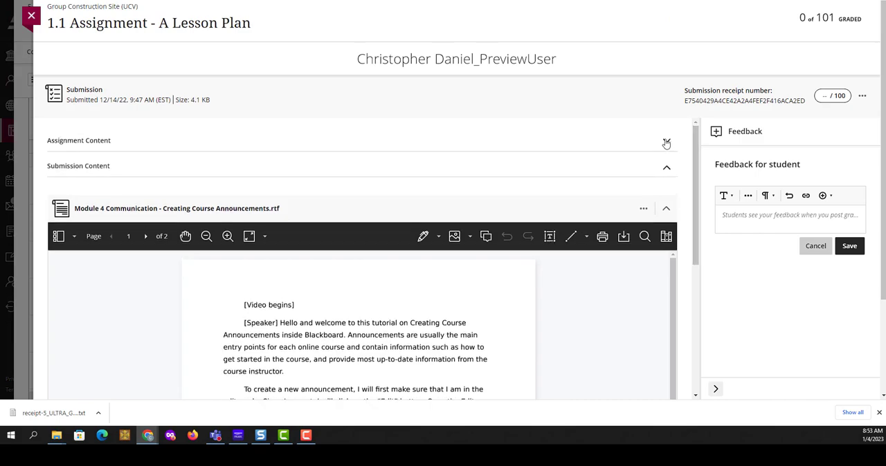
Step: Review the assignment instructions, then show the submitted .rtf file in the inline viewer
{"action": "left_click", "coordinate": [665, 141]}
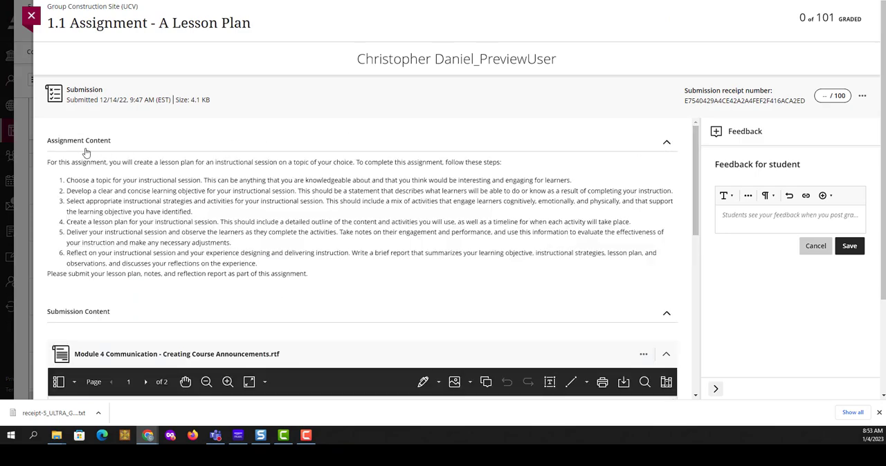
{"action": "mouse_move", "coordinate": [331, 171]}
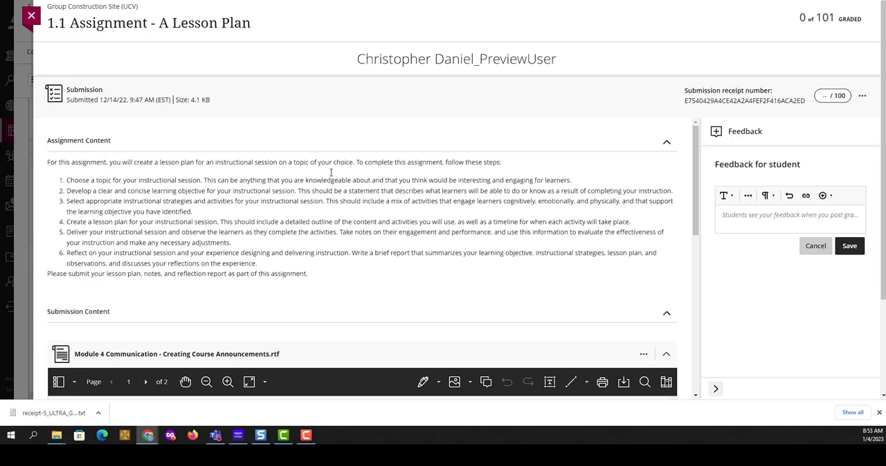
{"action": "mouse_move", "coordinate": [294, 272]}
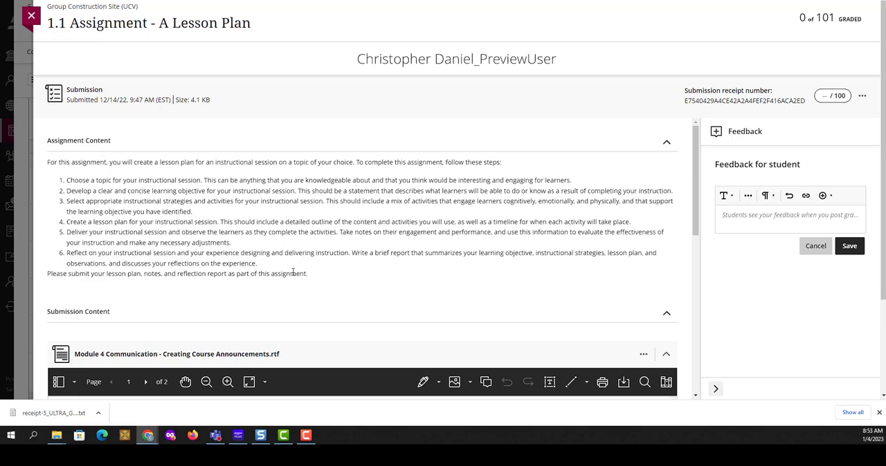
{"action": "mouse_move", "coordinate": [667, 147]}
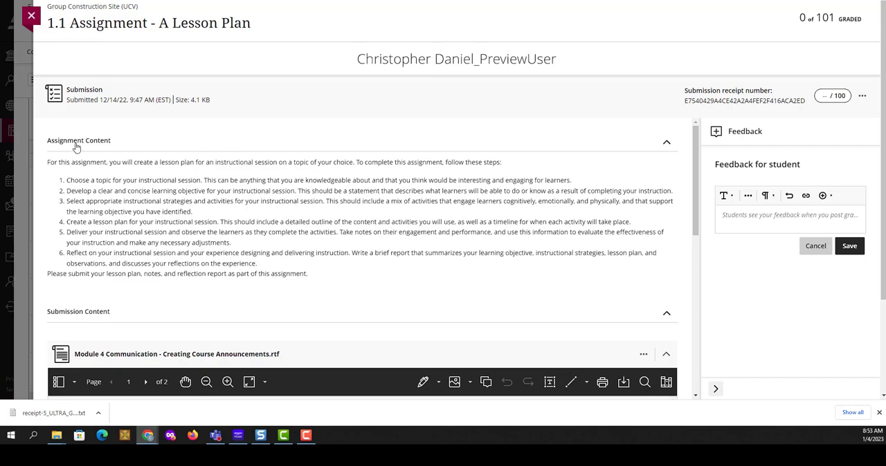
{"action": "left_click", "coordinate": [665, 141]}
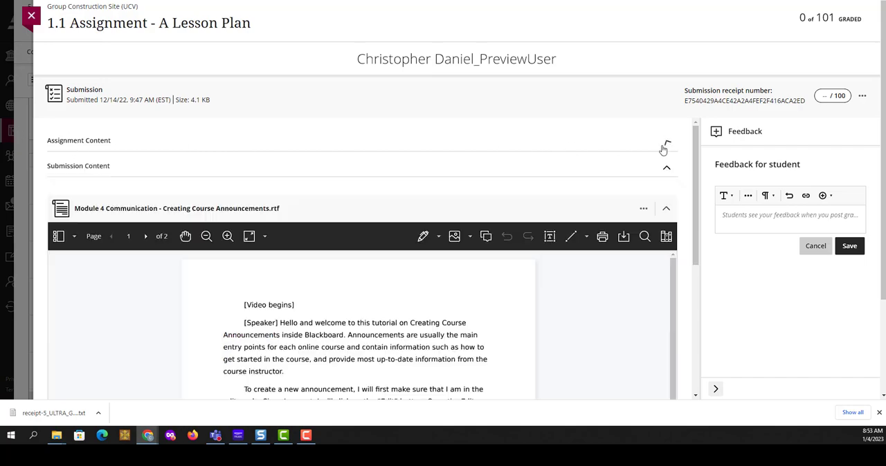
{"action": "left_click", "coordinate": [665, 141]}
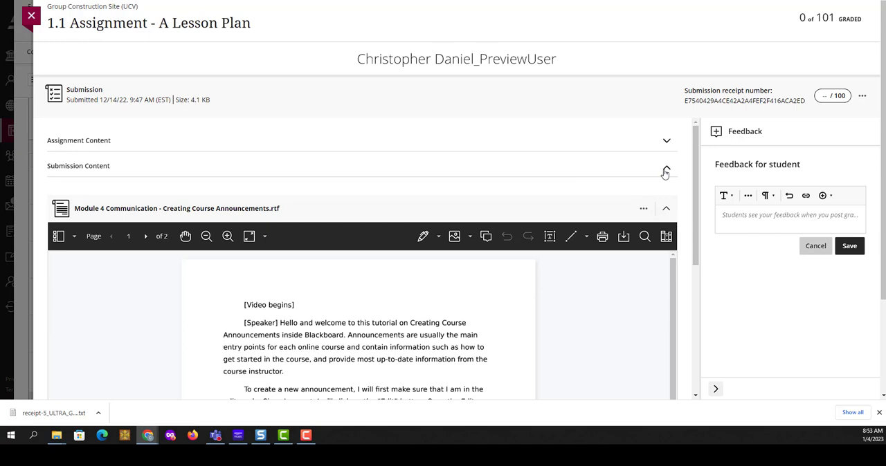
{"action": "left_click", "coordinate": [664, 169]}
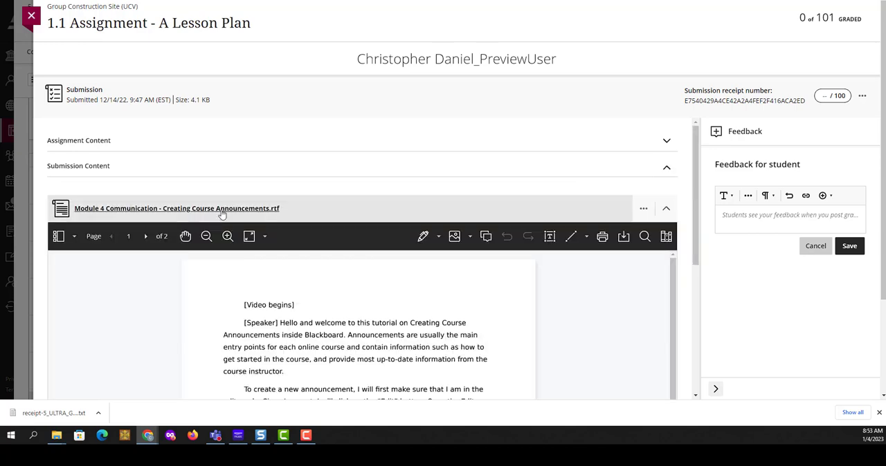
{"action": "mouse_move", "coordinate": [61, 208]}
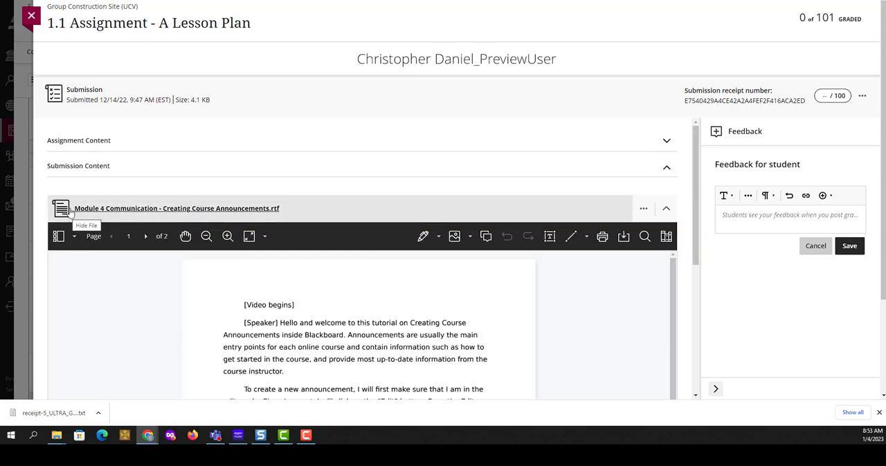
{"action": "mouse_move", "coordinate": [219, 213]}
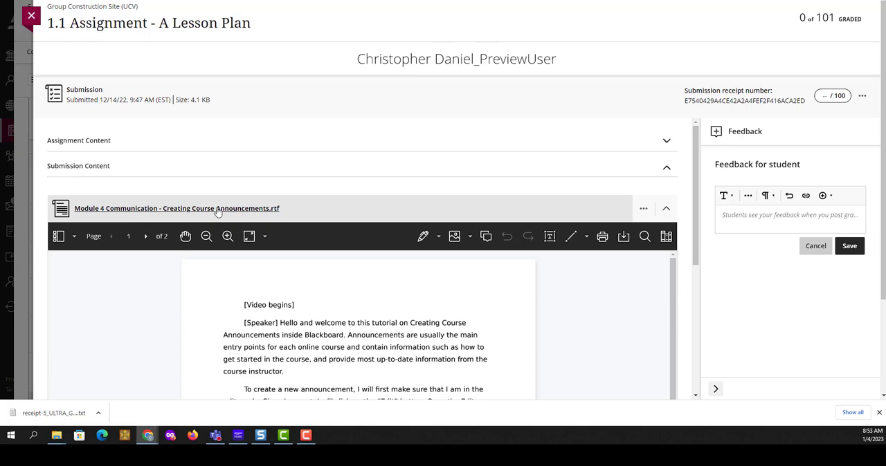
{"action": "mouse_move", "coordinate": [254, 216]}
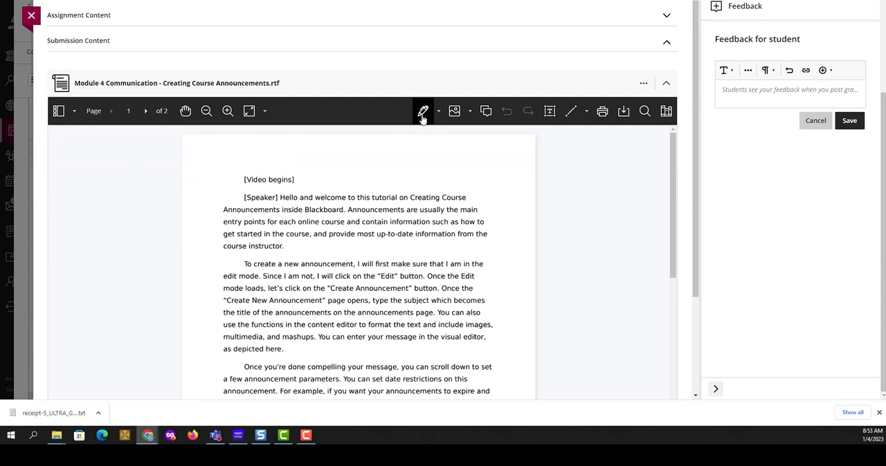
Step: Circle 'Creating Course' with the Draw tool and choose Stamp from the image options
{"action": "left_click", "coordinate": [424, 110]}
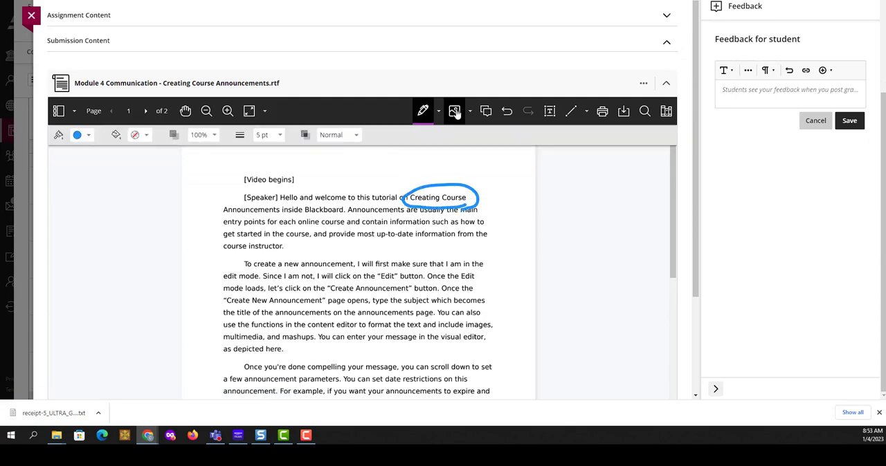
{"action": "left_click", "coordinate": [454, 110]}
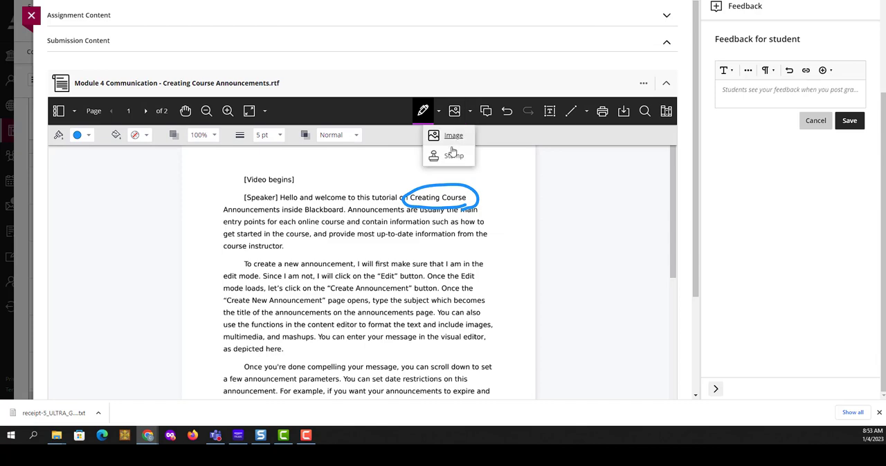
{"action": "left_click", "coordinate": [454, 155]}
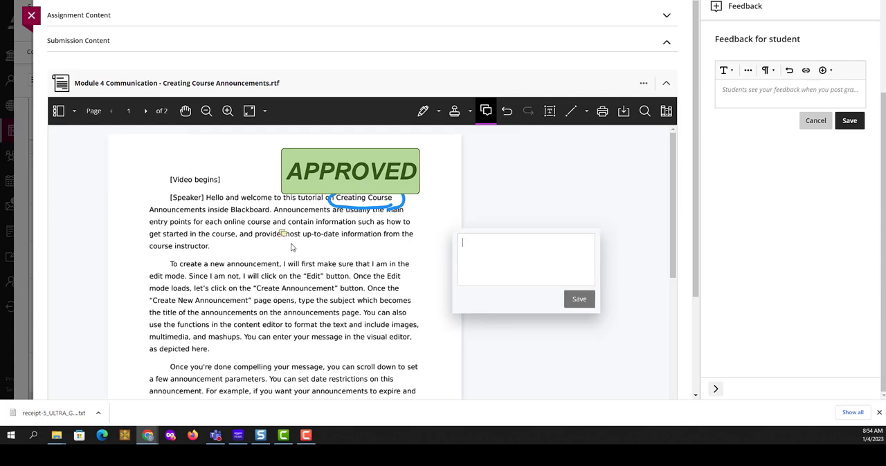
{"action": "mouse_move", "coordinate": [504, 263]}
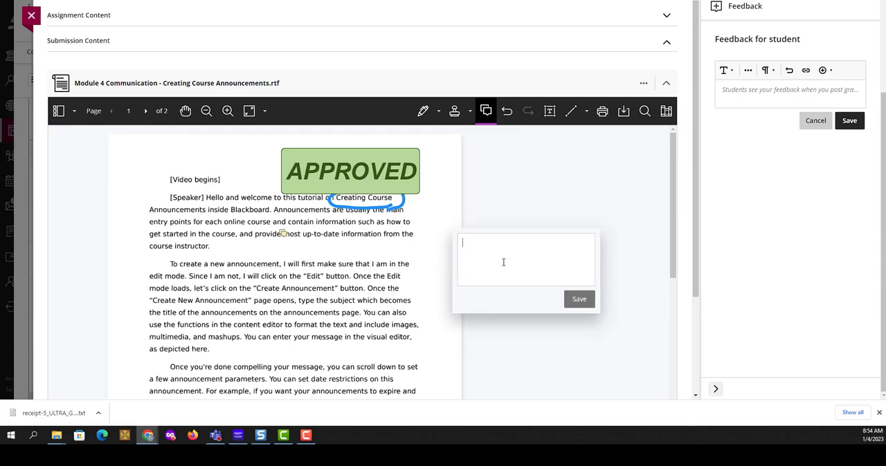
Step: Save a 'Hello' comment on the stamp, add the text note 'Yes. Good point', and show the Content Library
{"action": "type", "text": "Hello"}
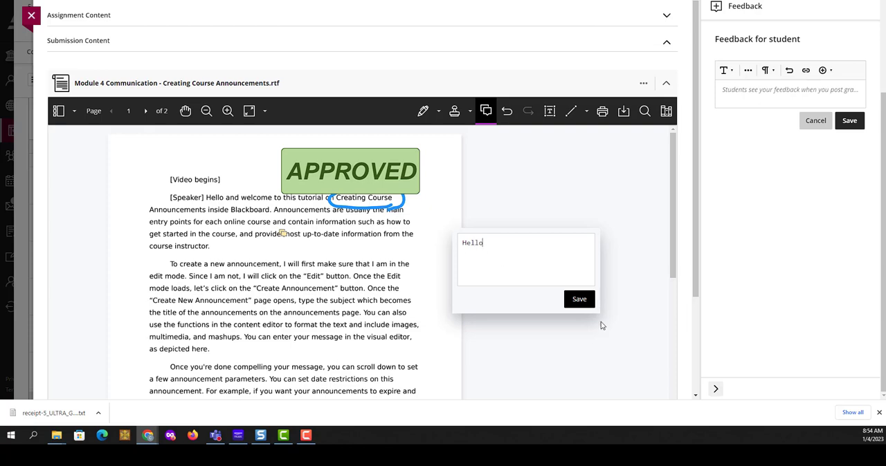
{"action": "left_click", "coordinate": [578, 299]}
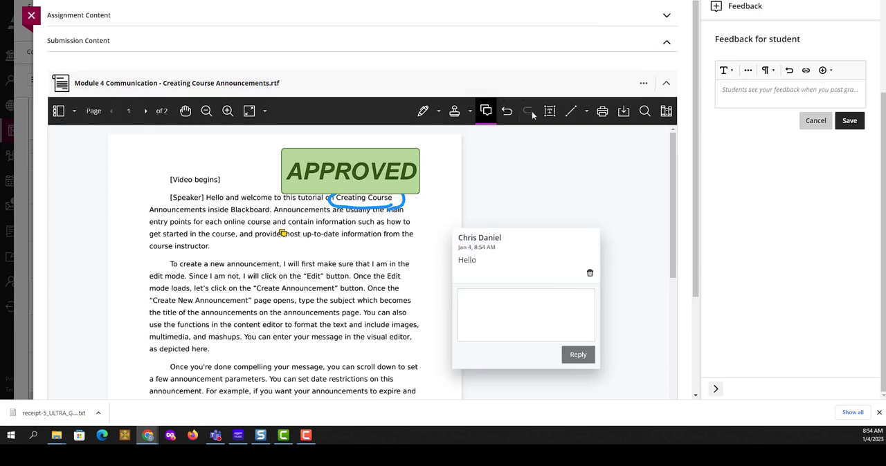
{"action": "left_click", "coordinate": [548, 111]}
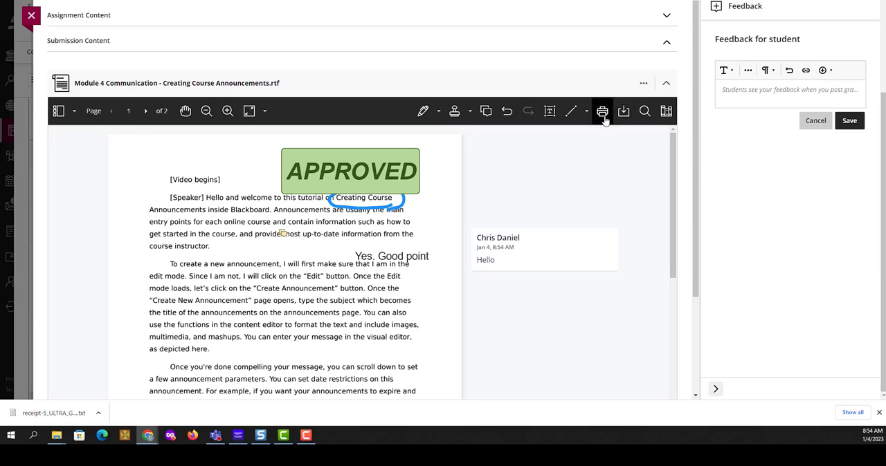
{"action": "mouse_move", "coordinate": [645, 110]}
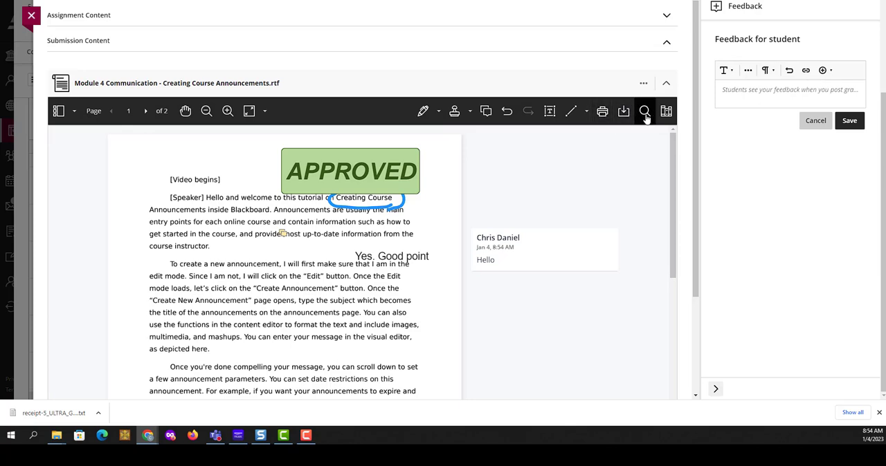
{"action": "mouse_move", "coordinate": [645, 111]}
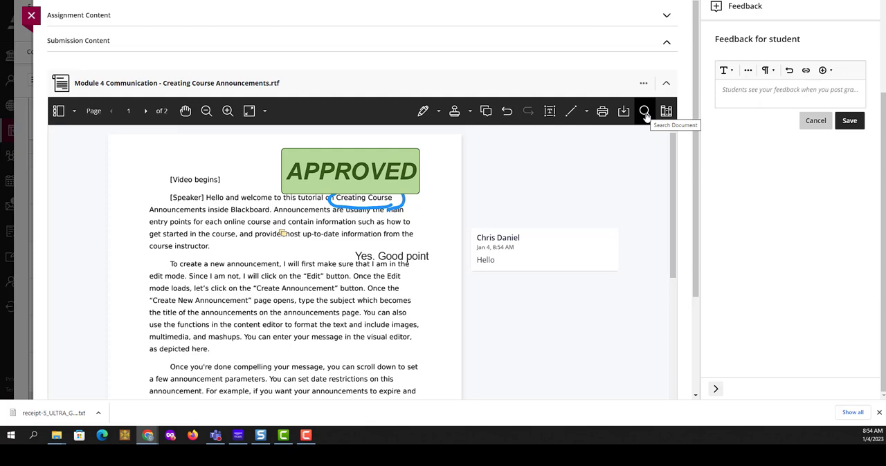
{"action": "left_click", "coordinate": [666, 110]}
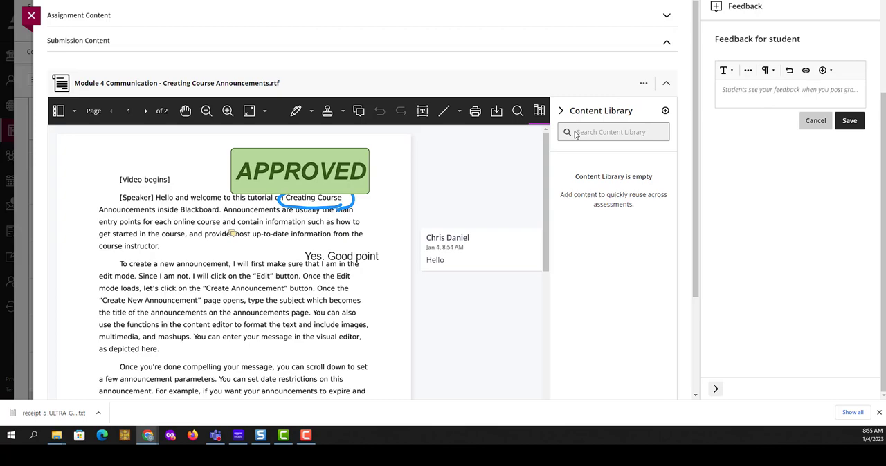
Step: Grade the submission 90/100 and save 'General feedback' as feedback for the student
{"action": "scroll", "scroll_direction": "up", "scroll_amount": 3}
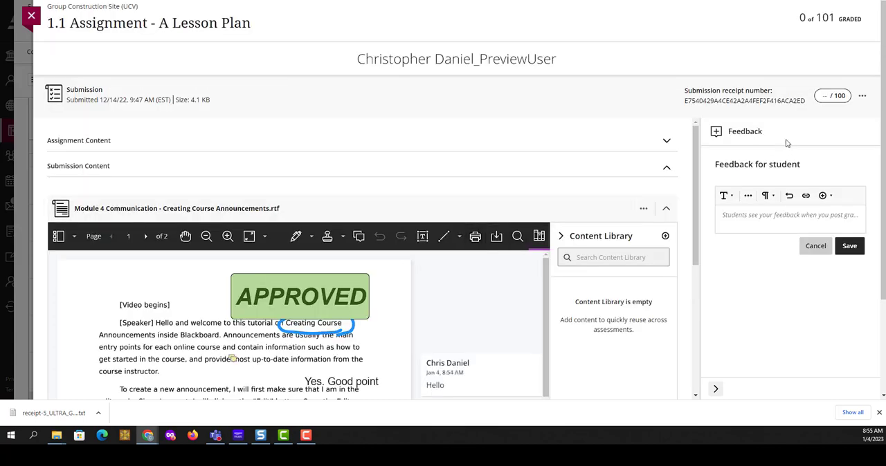
{"action": "mouse_move", "coordinate": [822, 129]}
{"action": "type", "text": "90"}
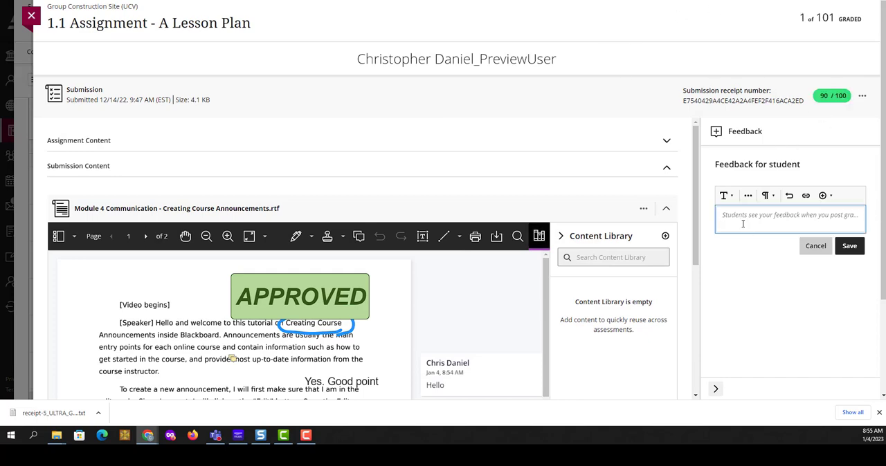
{"action": "type", "text": "General feedback"}
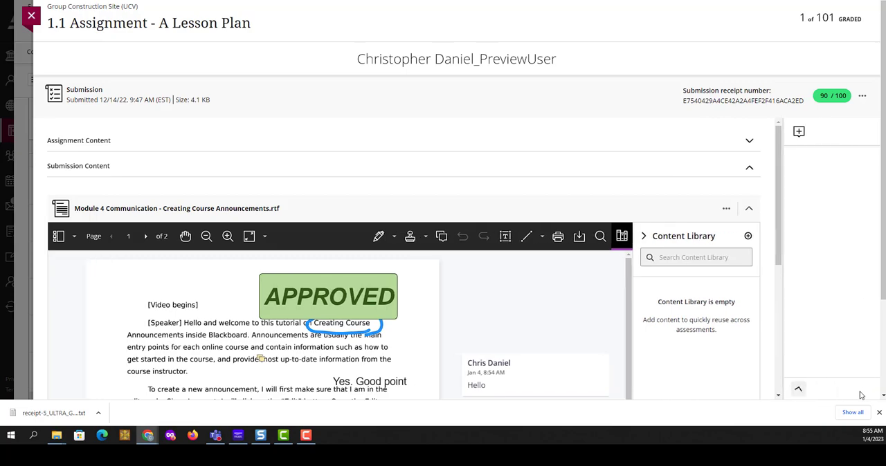
{"action": "left_click", "coordinate": [799, 132]}
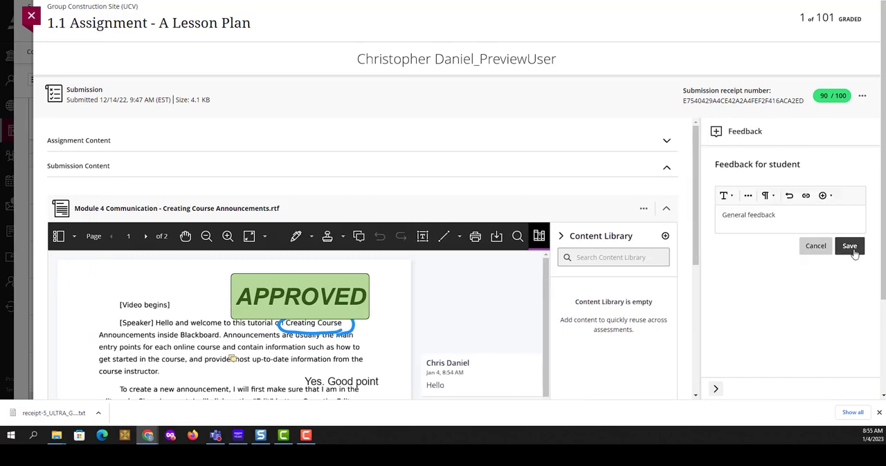
{"action": "left_click", "coordinate": [849, 247]}
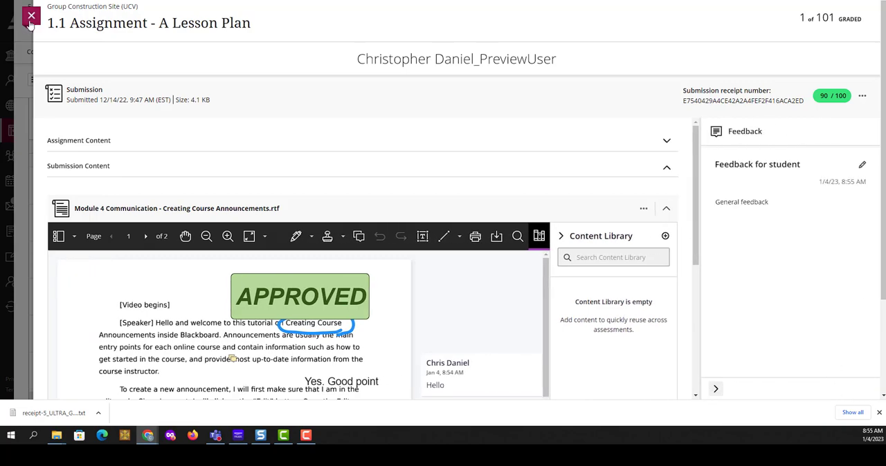
Step: Return to the gradebook and post the 90 grade for the 1.1 Assignment
{"action": "left_click", "coordinate": [30, 15]}
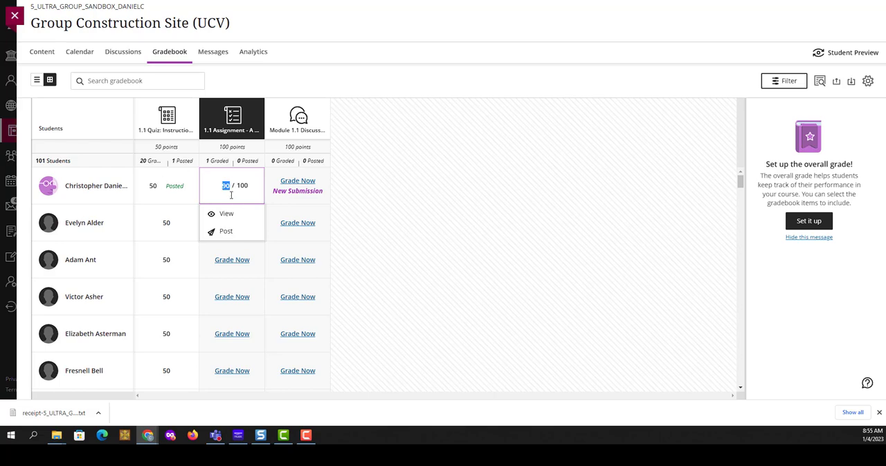
{"action": "mouse_move", "coordinate": [226, 231]}
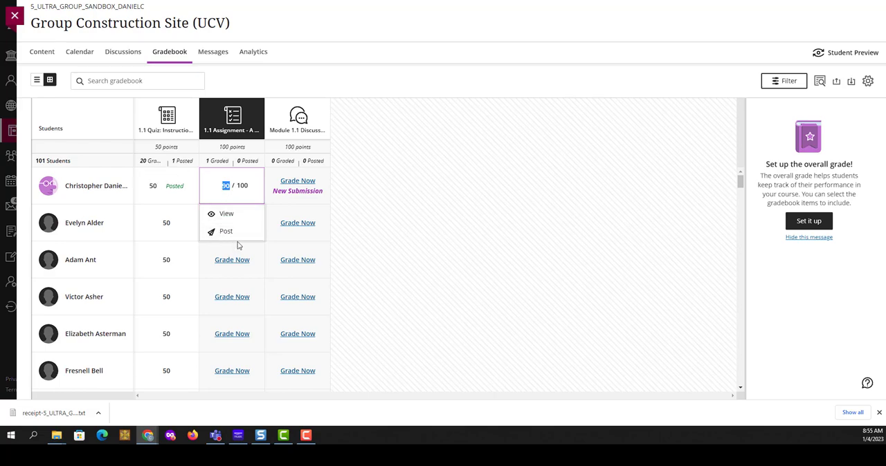
{"action": "mouse_move", "coordinate": [218, 182]}
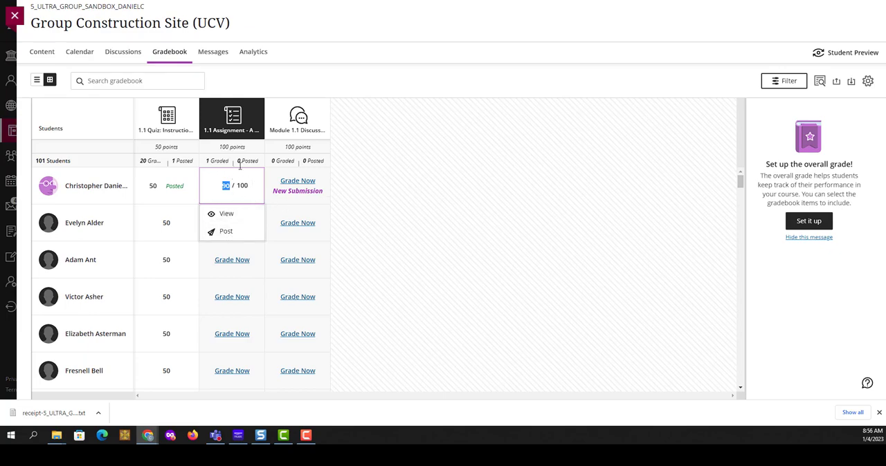
{"action": "mouse_move", "coordinate": [226, 231]}
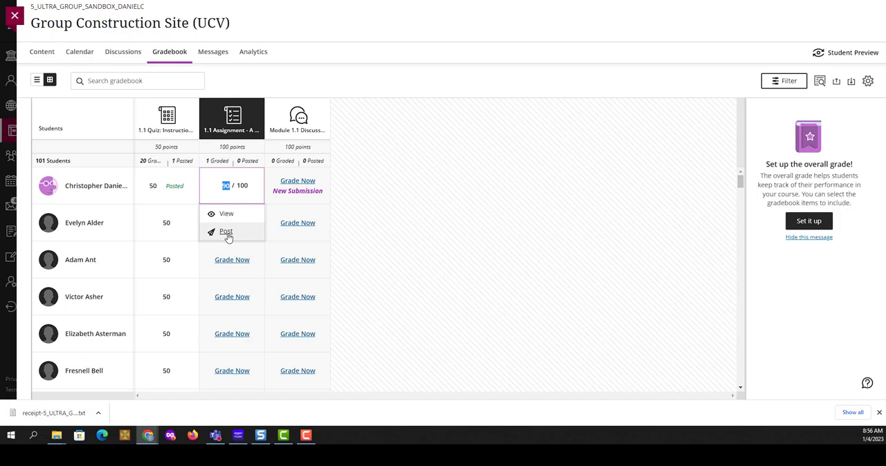
{"action": "left_click", "coordinate": [227, 231]}
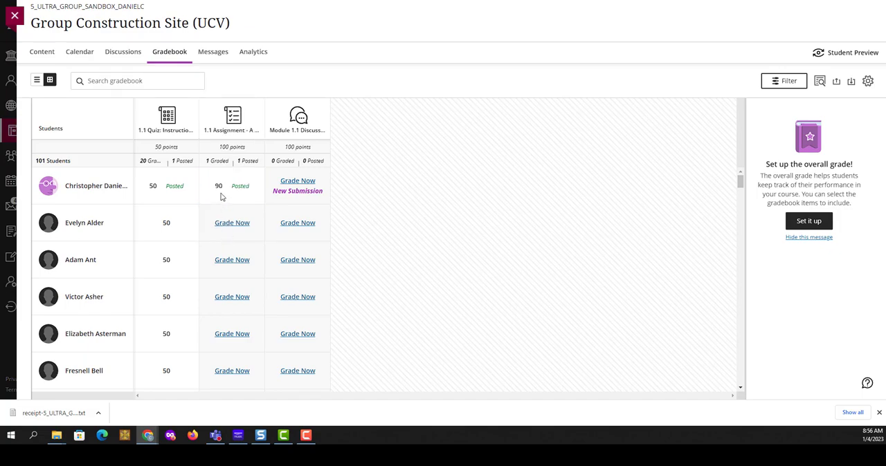
{"action": "mouse_move", "coordinate": [241, 193]}
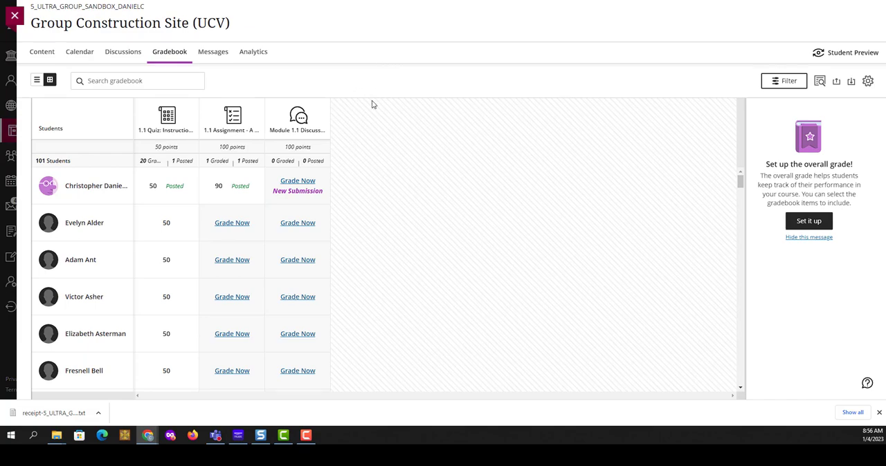
{"action": "mouse_move", "coordinate": [310, 193]}
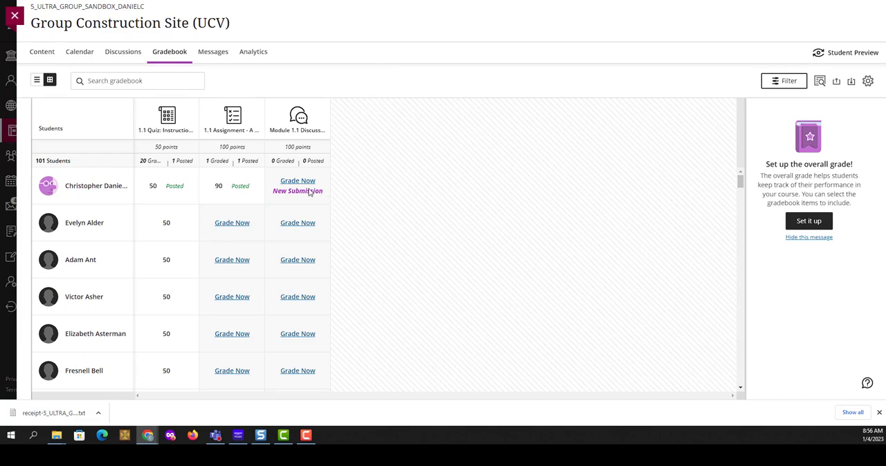
{"action": "mouse_move", "coordinate": [302, 186]}
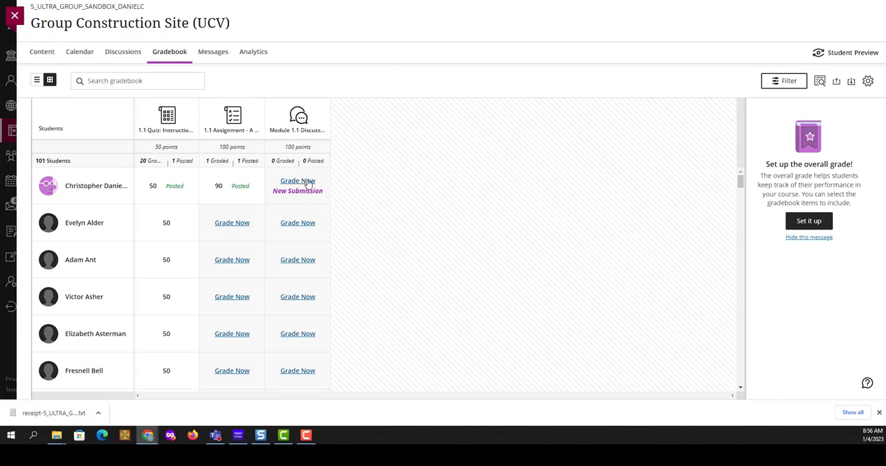
Step: View the student's Module 1.1 Discussion response and read through it and the Discussion Analysis panel
{"action": "left_click", "coordinate": [297, 186]}
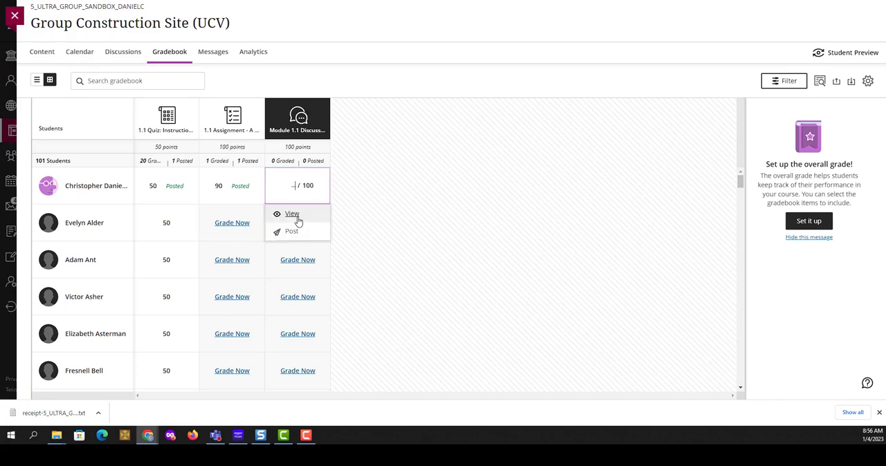
{"action": "left_click", "coordinate": [292, 213]}
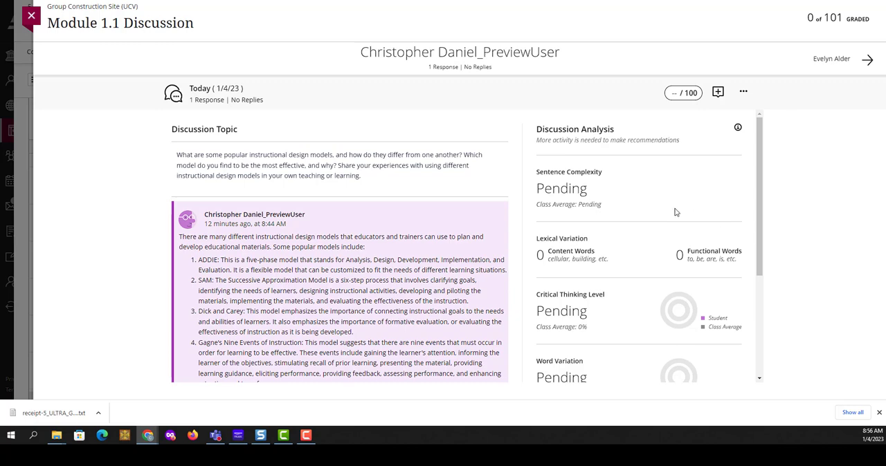
{"action": "mouse_move", "coordinate": [629, 202]}
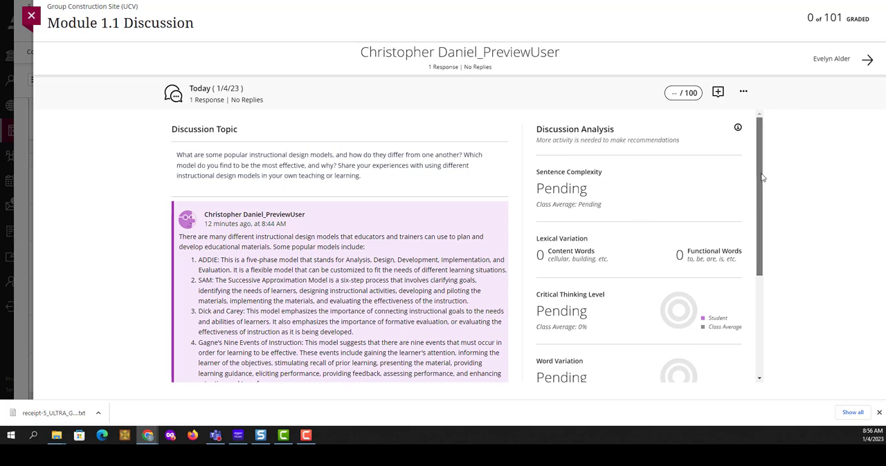
{"action": "scroll", "scroll_direction": "down", "scroll_amount": 3}
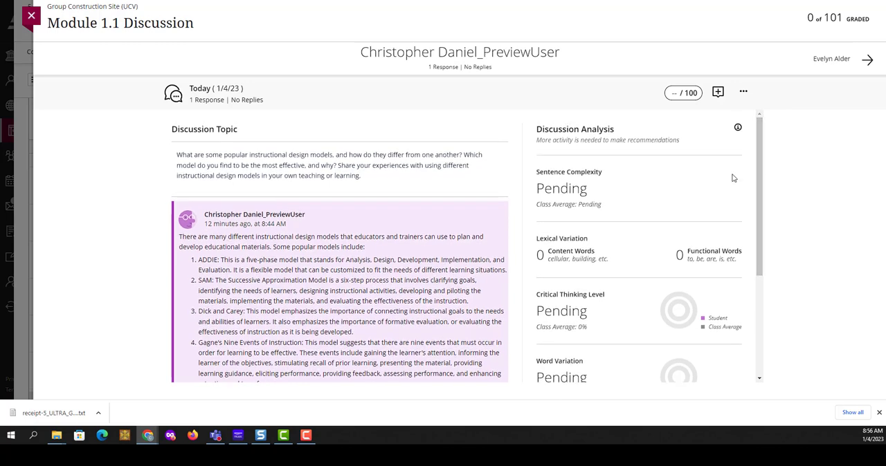
{"action": "mouse_move", "coordinate": [537, 181]}
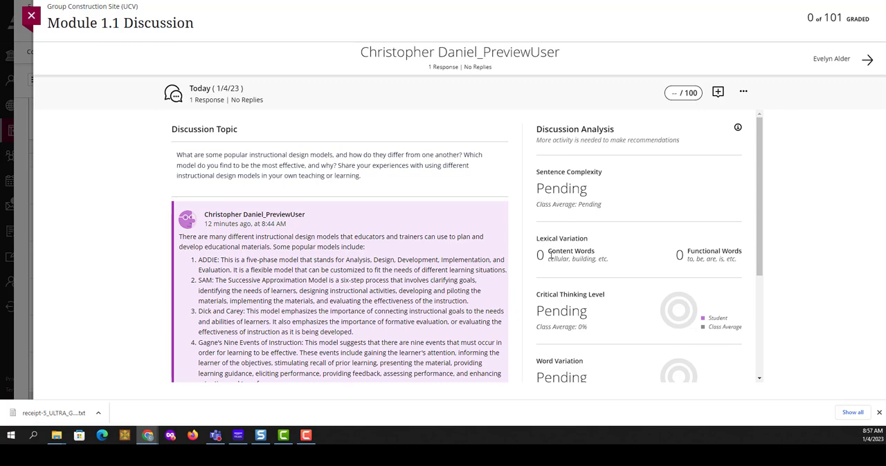
{"action": "scroll", "scroll_direction": "down", "scroll_amount": 3}
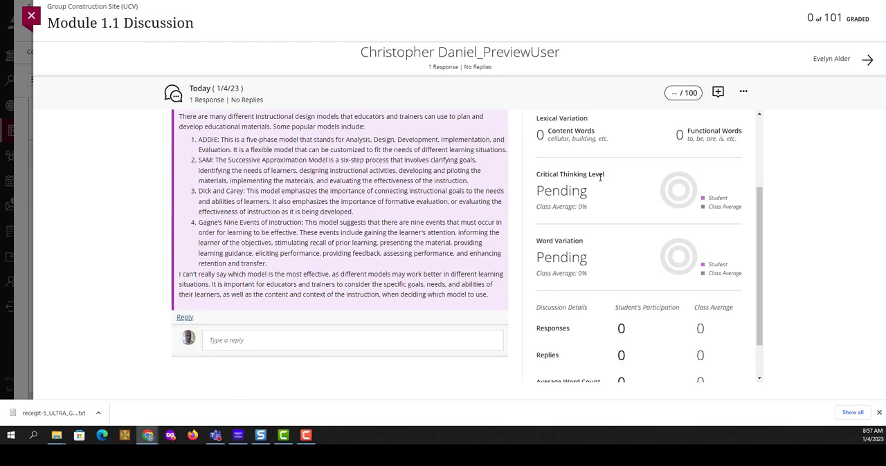
{"action": "mouse_move", "coordinate": [578, 274]}
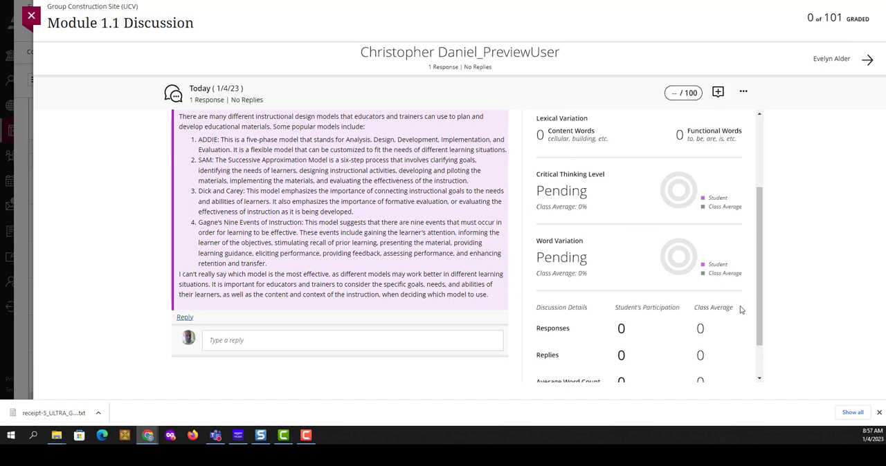
{"action": "scroll", "scroll_direction": "down", "scroll_amount": 3}
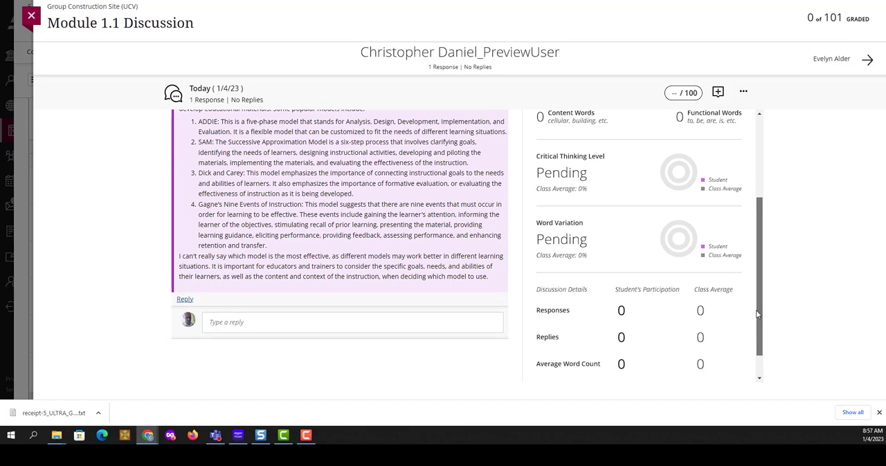
{"action": "scroll", "scroll_direction": "down", "scroll_amount": 3}
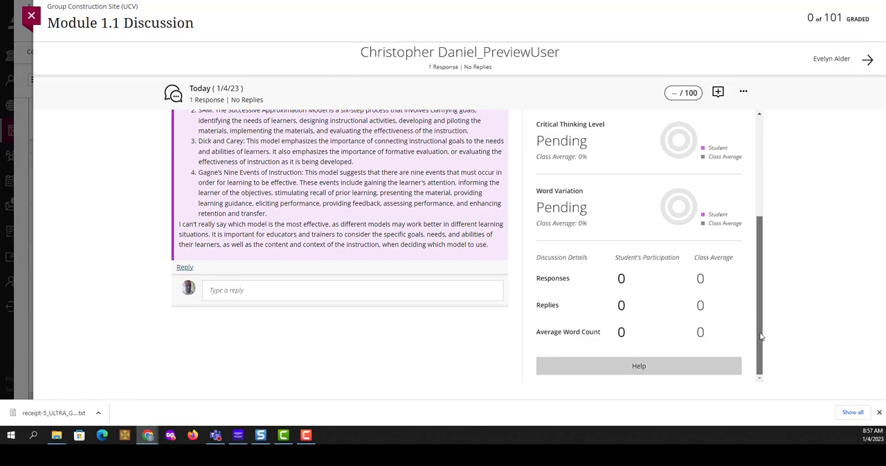
{"action": "scroll", "scroll_direction": "up", "scroll_amount": 3}
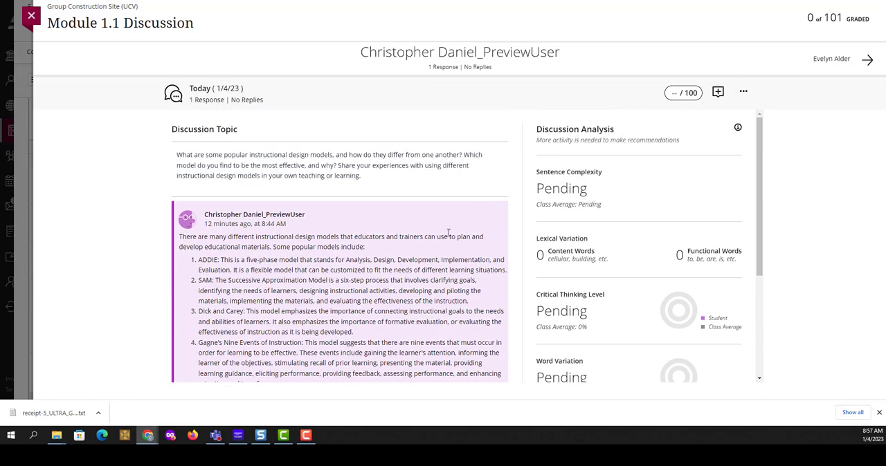
{"action": "mouse_move", "coordinate": [214, 213]}
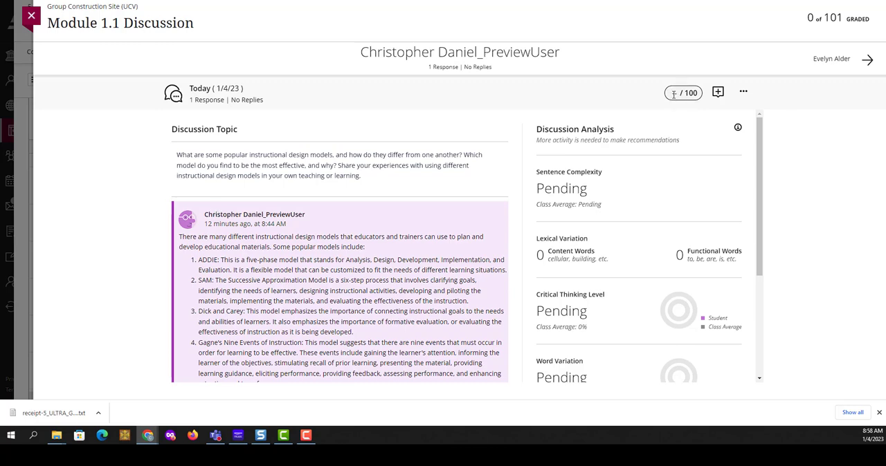
Step: Enter a 90/100 discussion grade and save the Feedback for student entry
{"action": "type", "text": "90"}
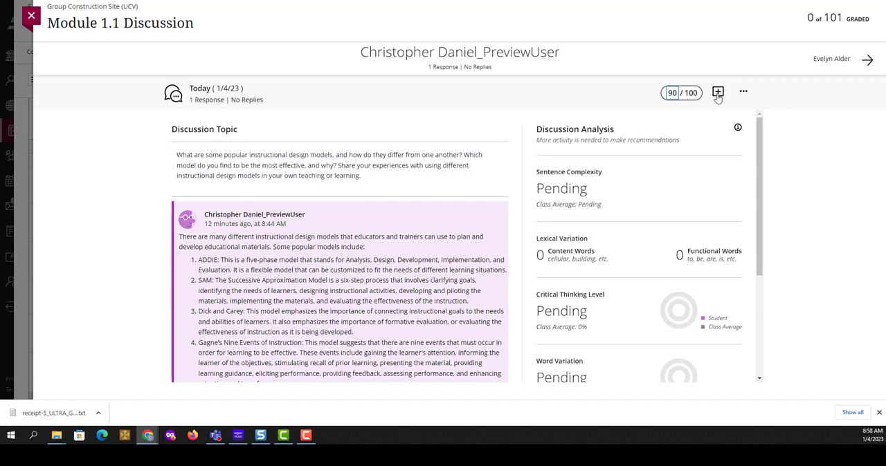
{"action": "left_click", "coordinate": [716, 92]}
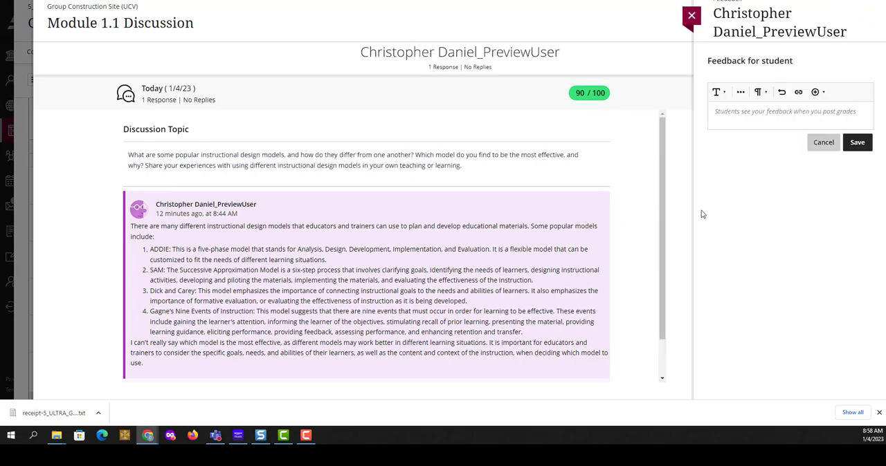
{"action": "left_click", "coordinate": [788, 113]}
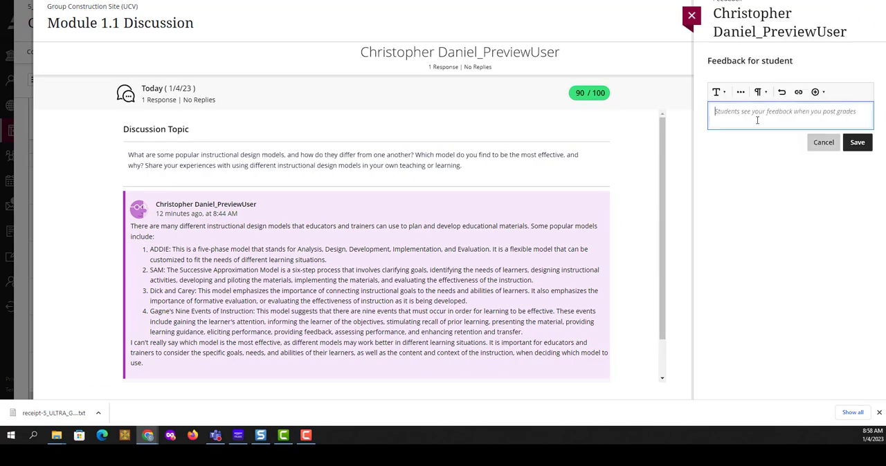
{"action": "left_click", "coordinate": [690, 15]}
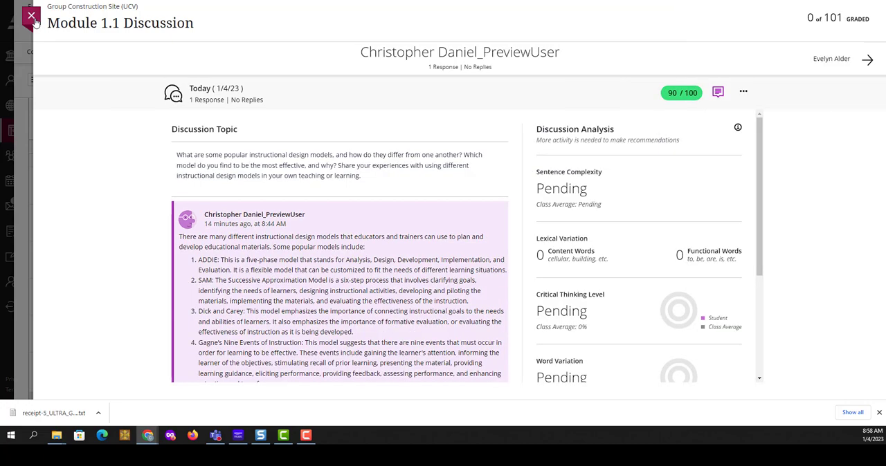
Step: Return to the gradebook and post the 90 Module 1.1 Discussion grade
{"action": "left_click", "coordinate": [30, 15]}
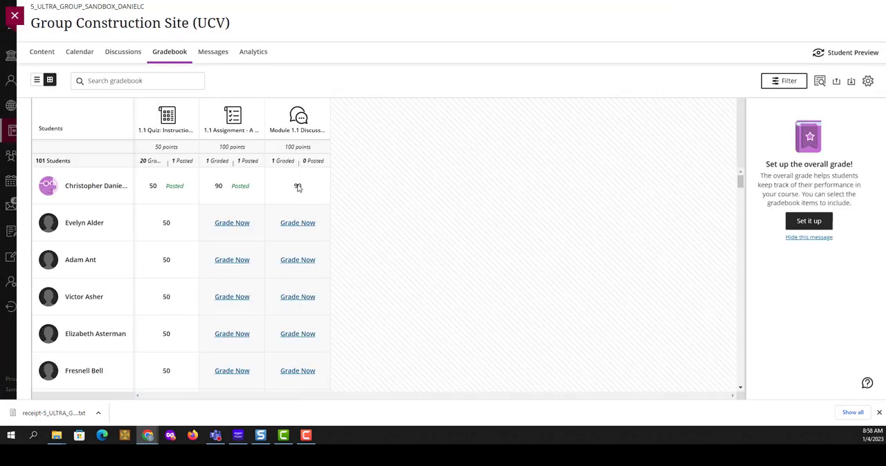
{"action": "left_click", "coordinate": [297, 186]}
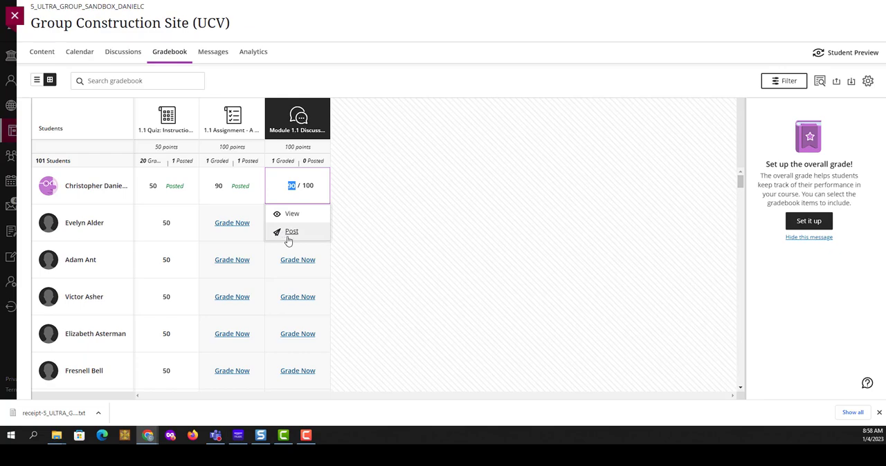
{"action": "left_click", "coordinate": [290, 231]}
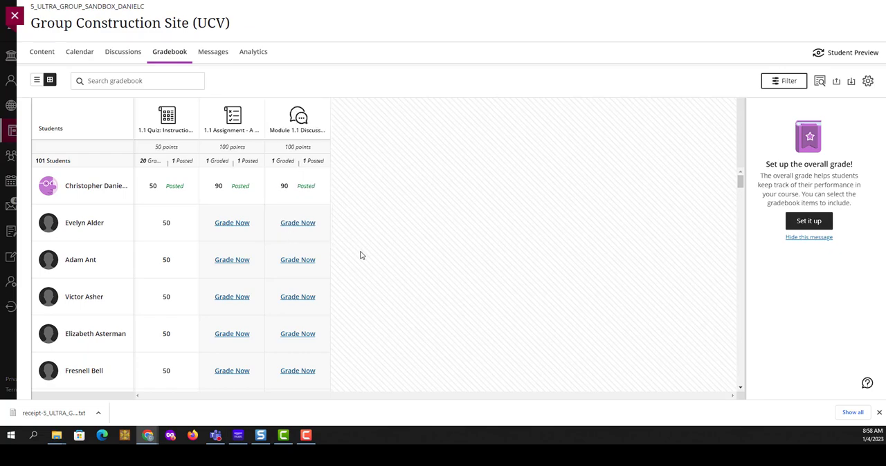
{"action": "mouse_move", "coordinate": [456, 185]}
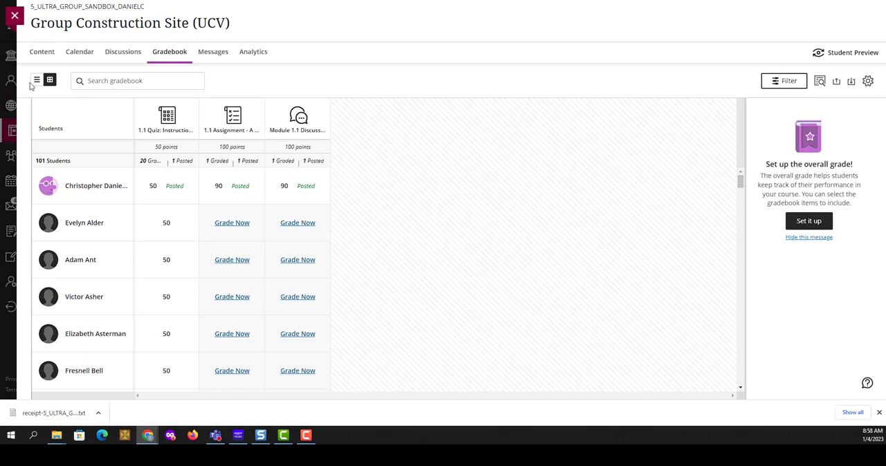
{"action": "left_click", "coordinate": [36, 80]}
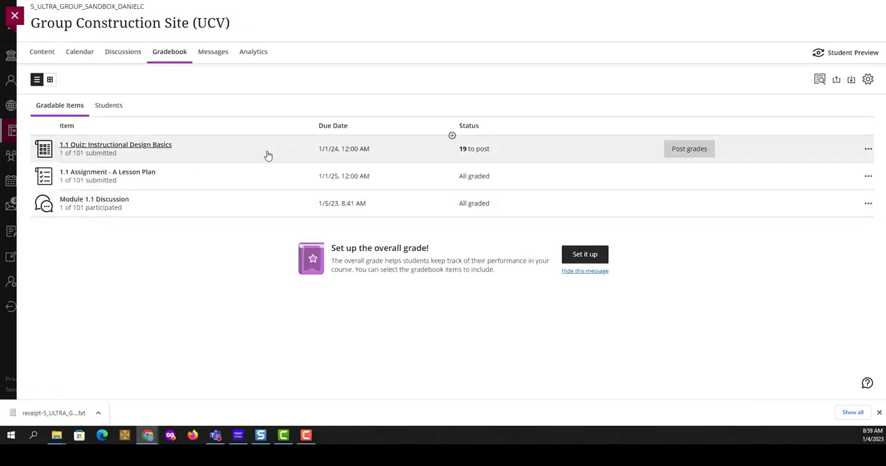
{"action": "left_click", "coordinate": [116, 144]}
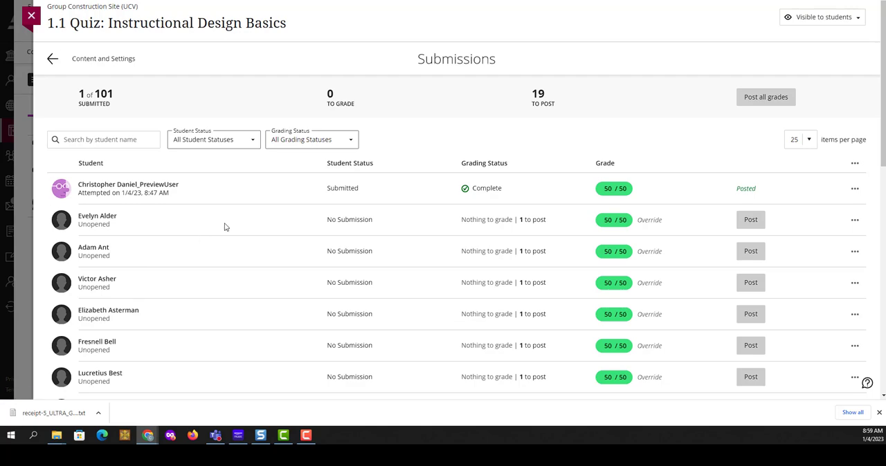
{"action": "mouse_move", "coordinate": [617, 141]}
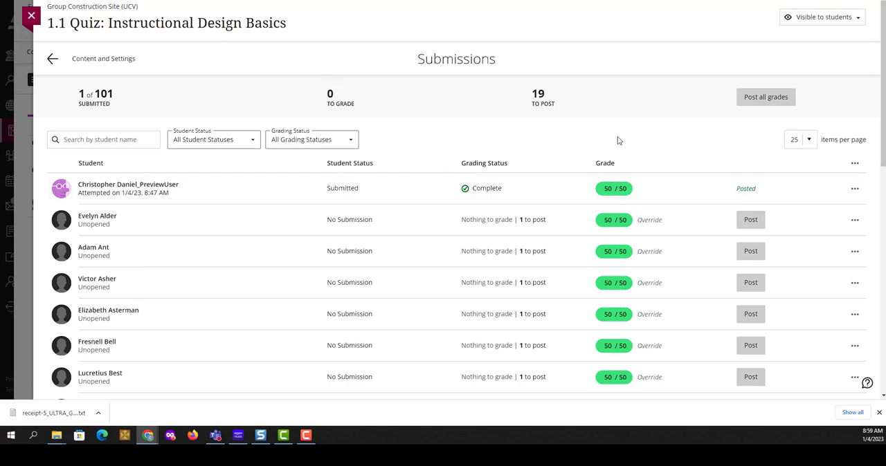
{"action": "mouse_move", "coordinate": [597, 298]}
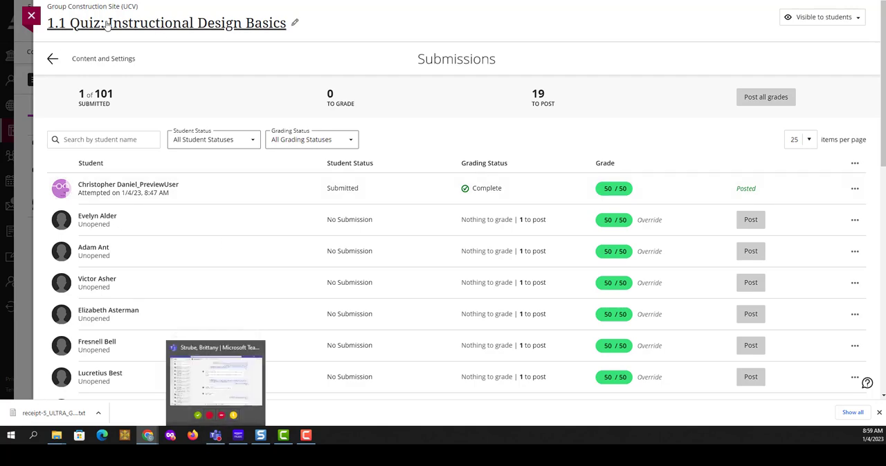
{"action": "mouse_move", "coordinate": [66, 28]}
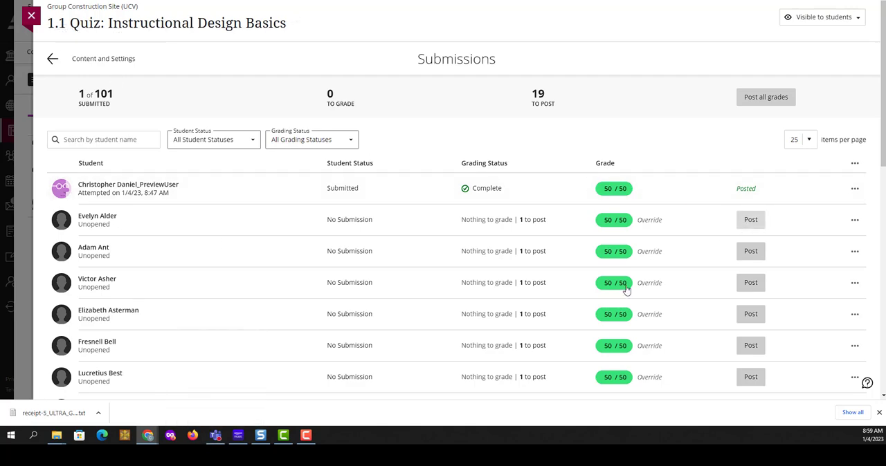
{"action": "mouse_move", "coordinate": [750, 314]}
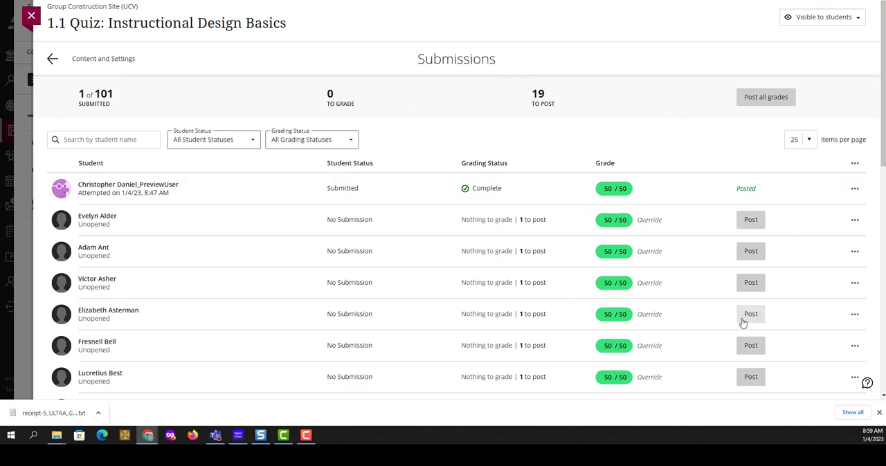
{"action": "mouse_move", "coordinate": [491, 136]}
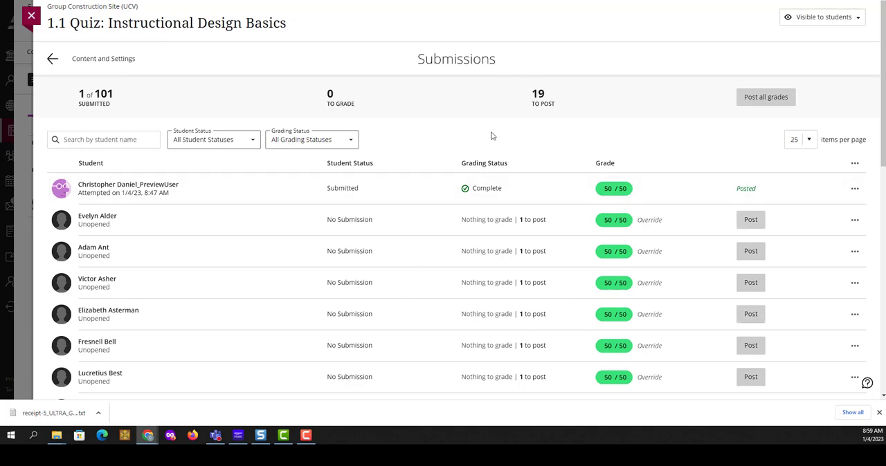
{"action": "left_click", "coordinate": [53, 59]}
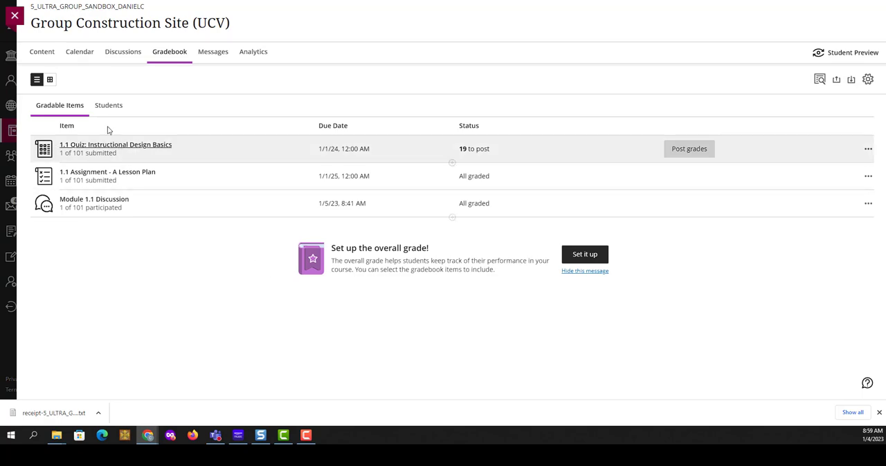
{"action": "left_click", "coordinate": [50, 80]}
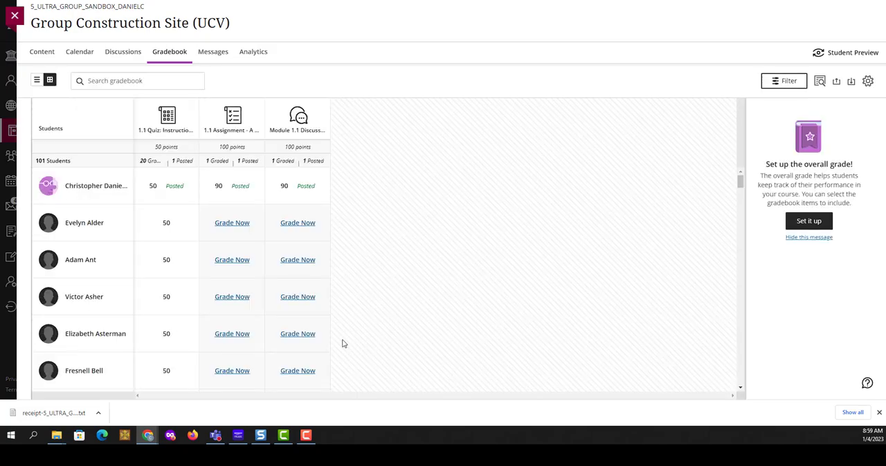